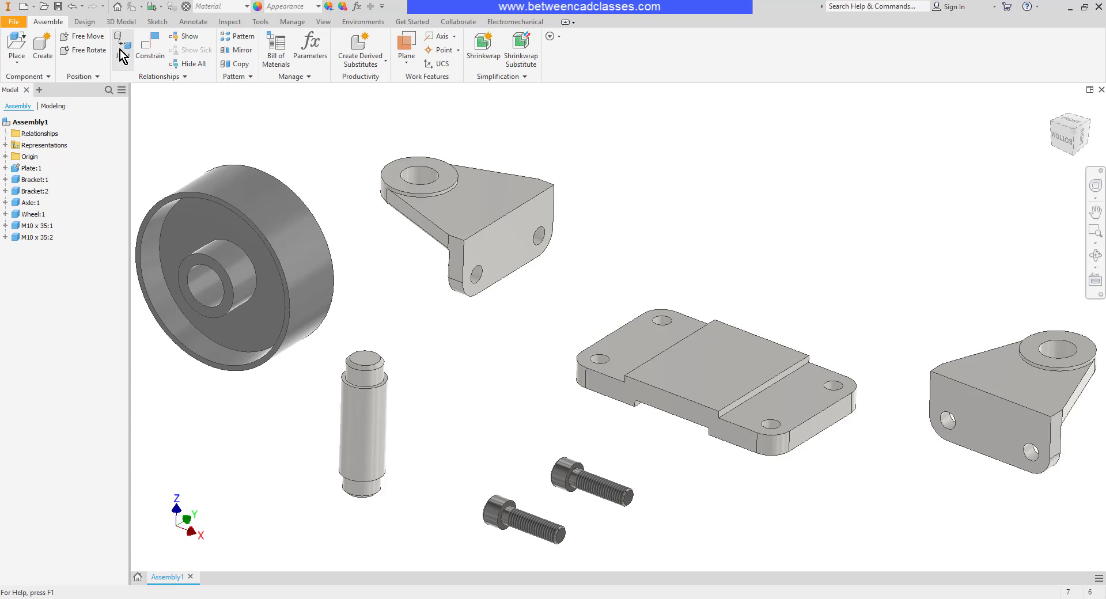
pyautogui.moveTo(125, 56)
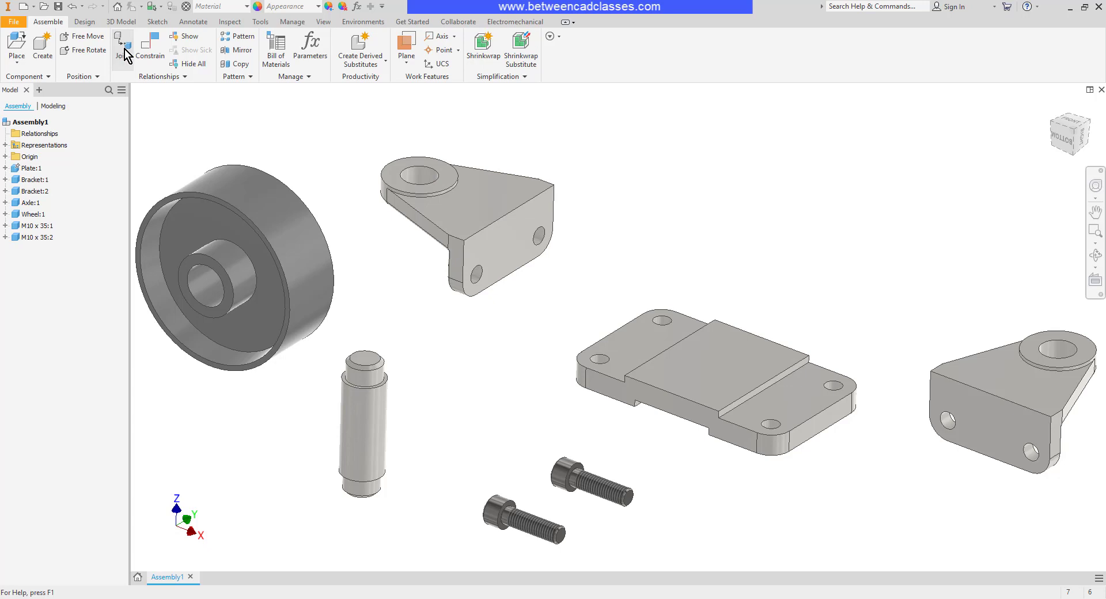
# - Start a joint, review the joint Type list, and leave it on Automatic
pyautogui.click(123, 50)
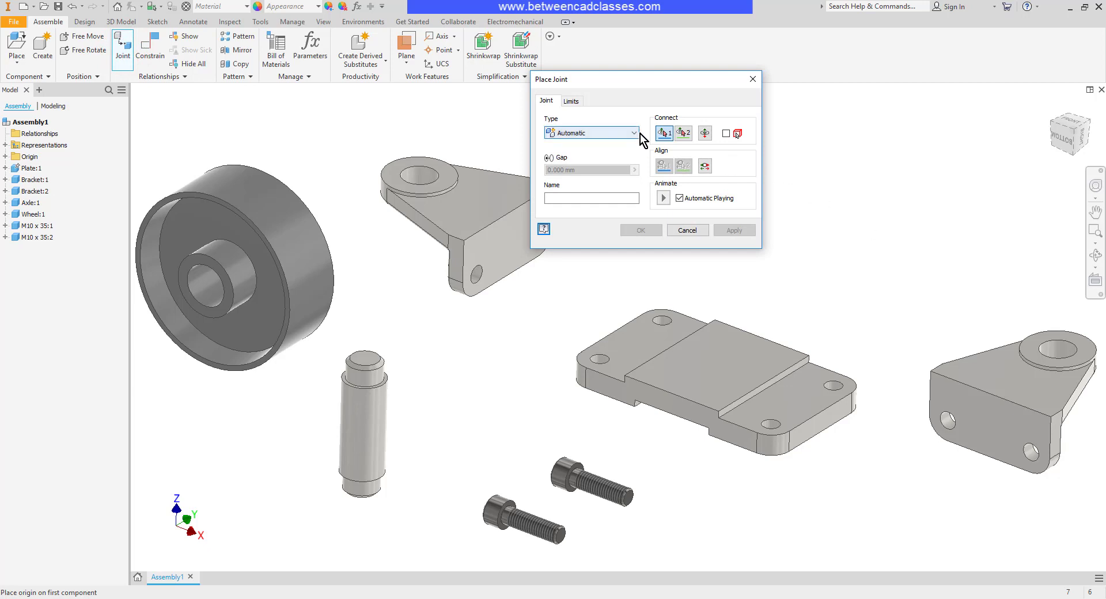
pyautogui.click(632, 132)
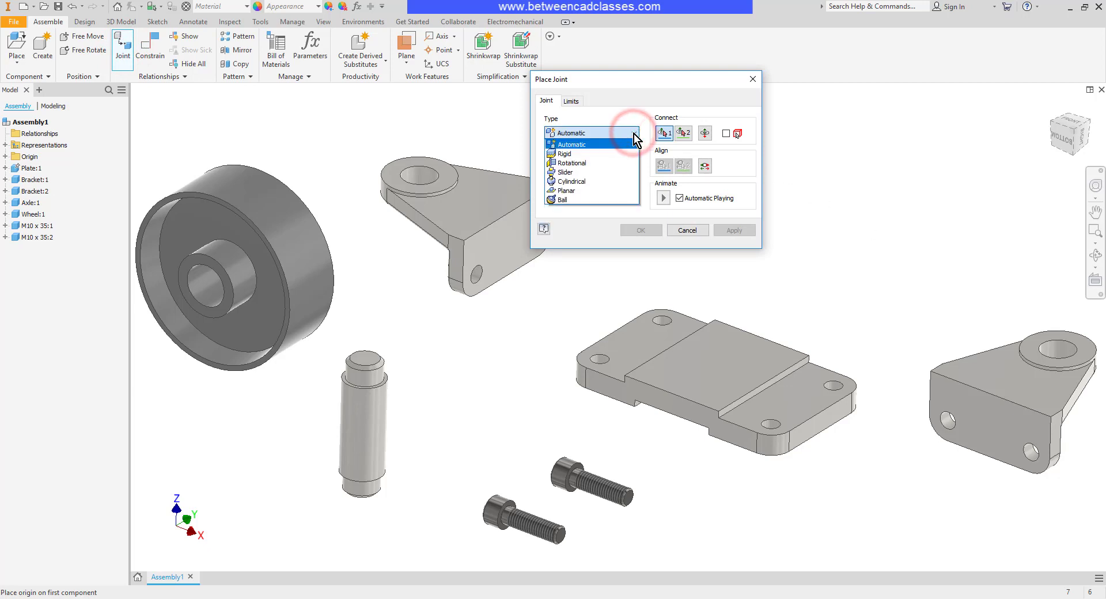
pyautogui.moveTo(564, 154)
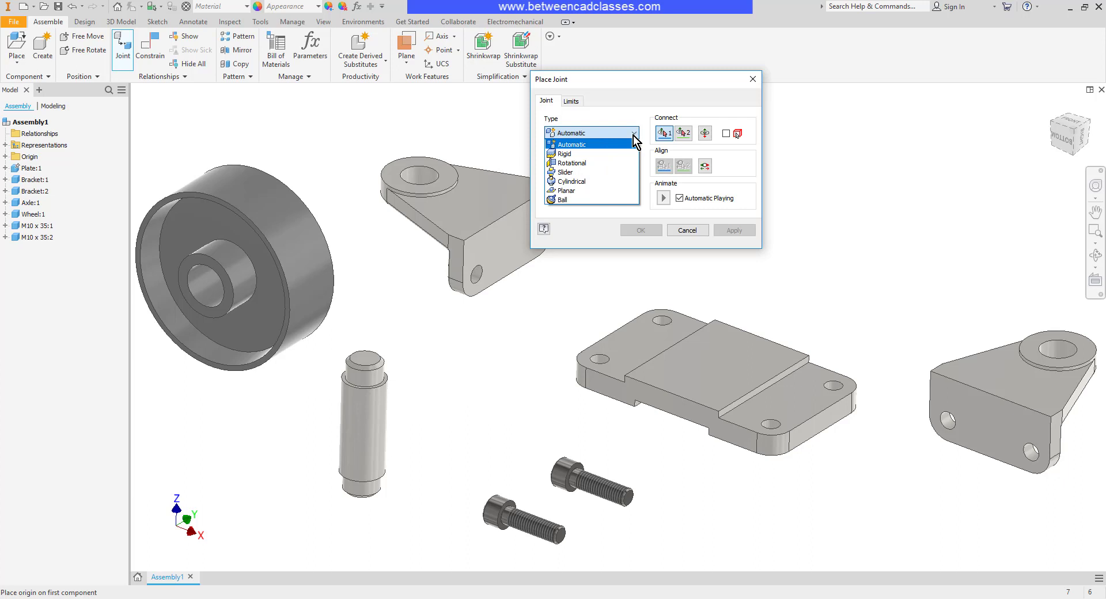
pyautogui.click(591, 132)
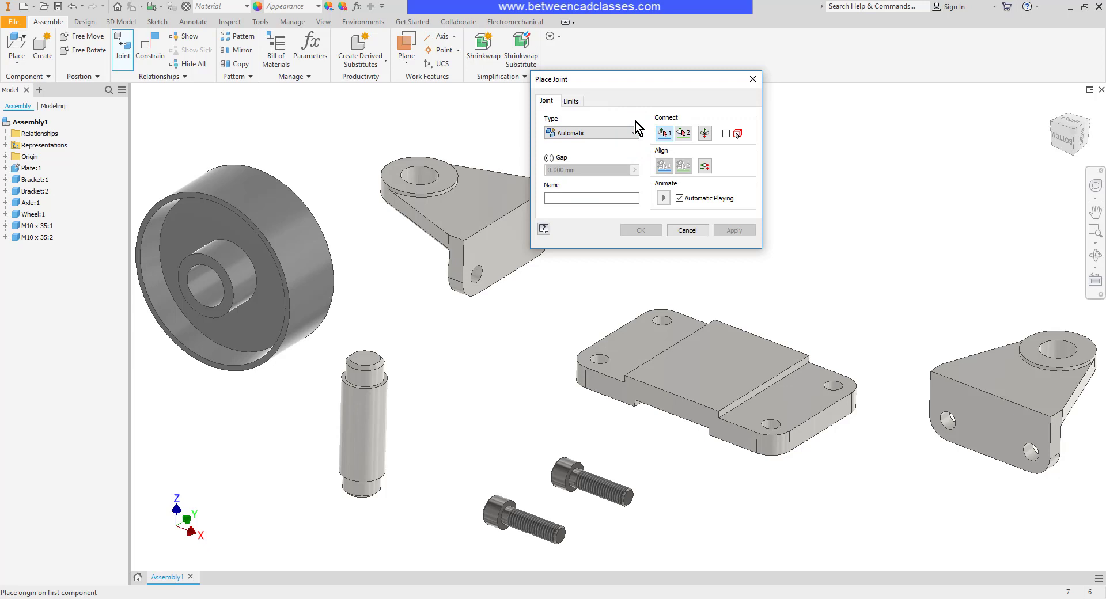
pyautogui.moveTo(807, 213)
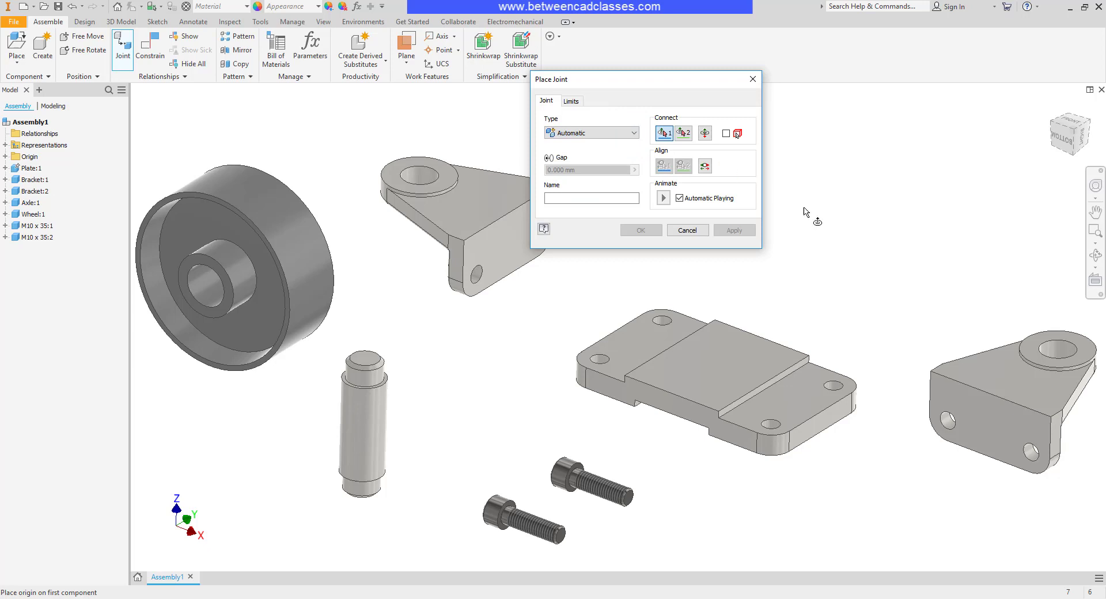
pyautogui.moveTo(930, 392)
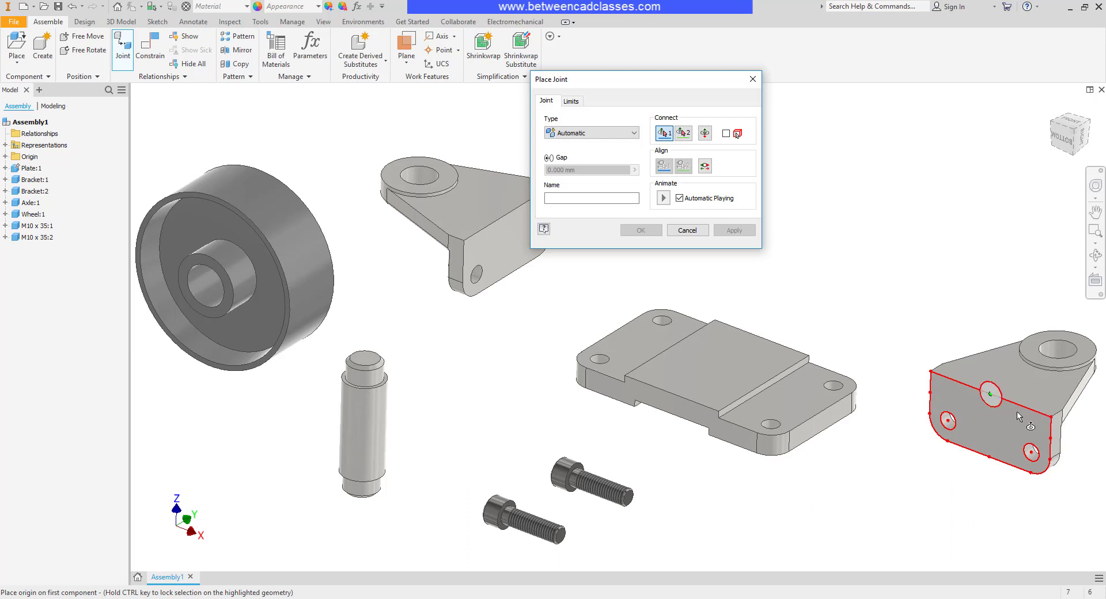
pyautogui.moveTo(860, 310)
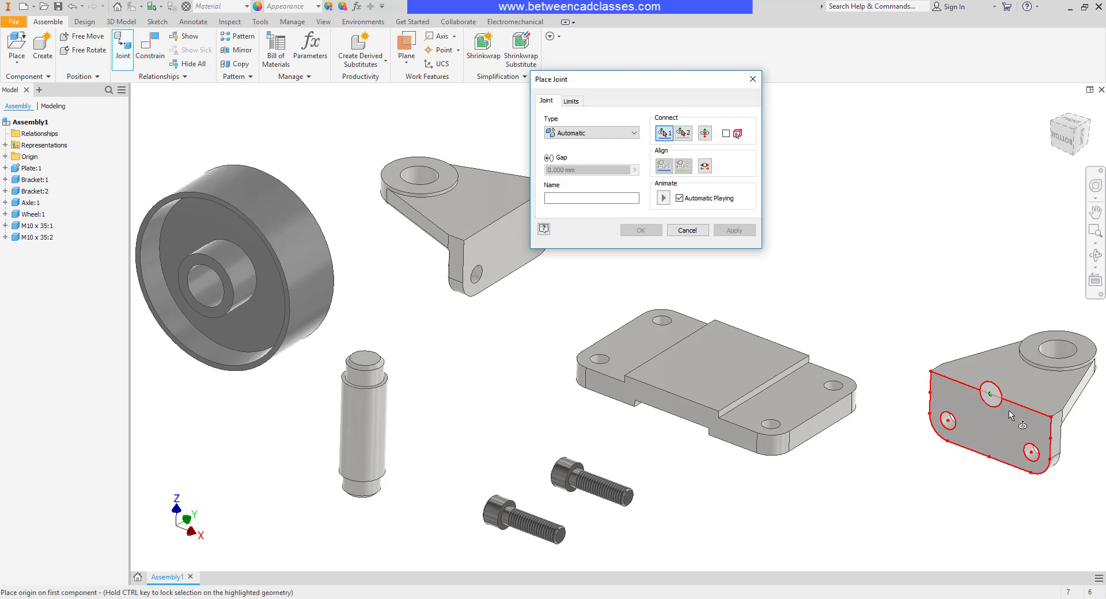
pyautogui.moveTo(979, 418)
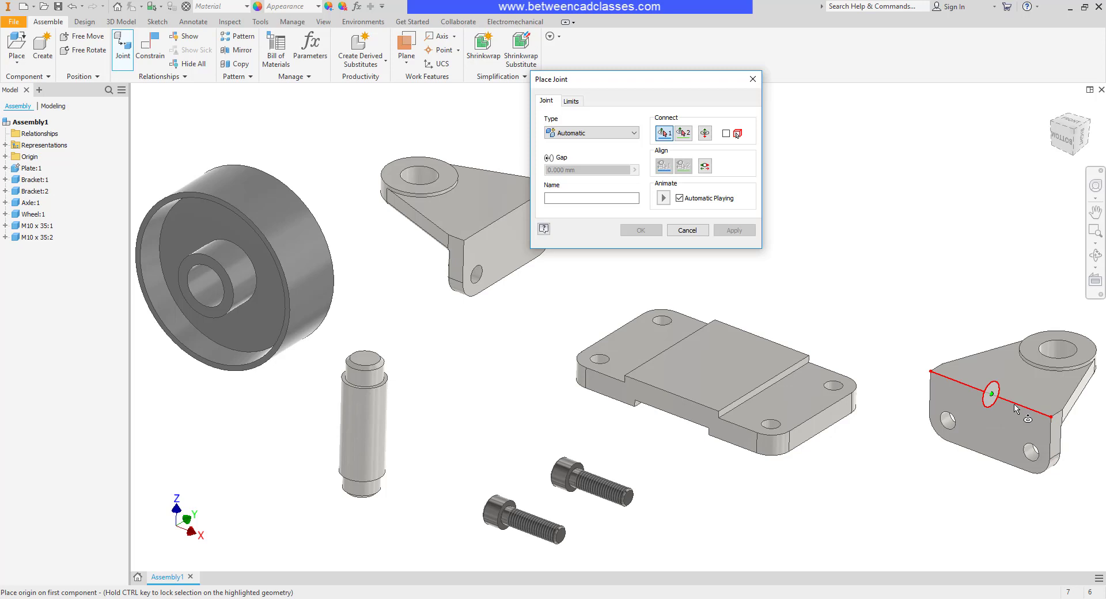
# - Preview a Rigid joint from the bracket's hole face to the plate's raised-end face
pyautogui.click(1018, 404)
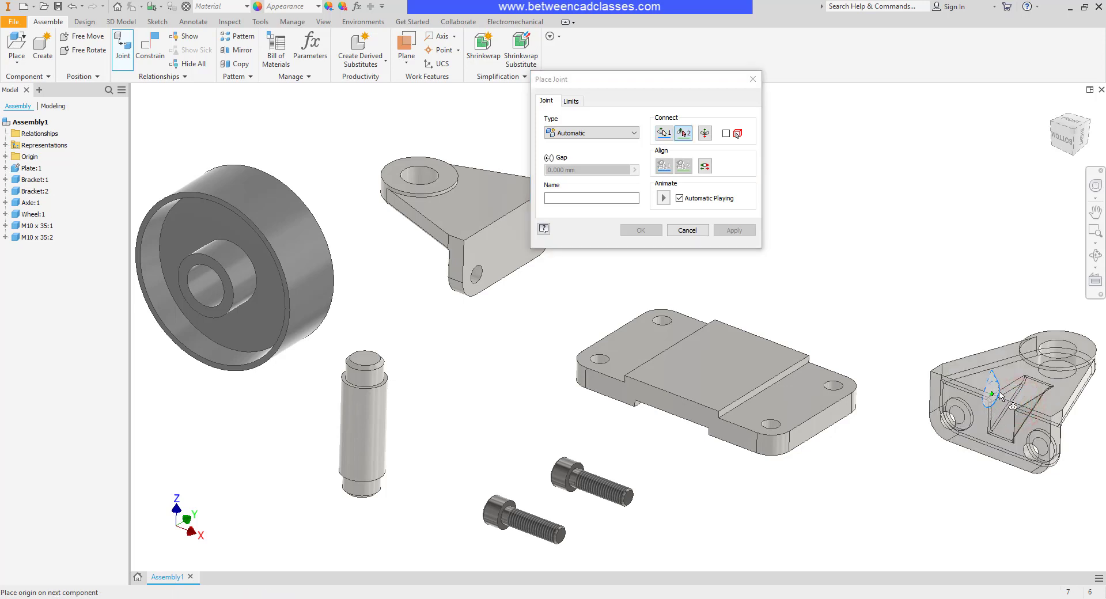
pyautogui.moveTo(1005, 402)
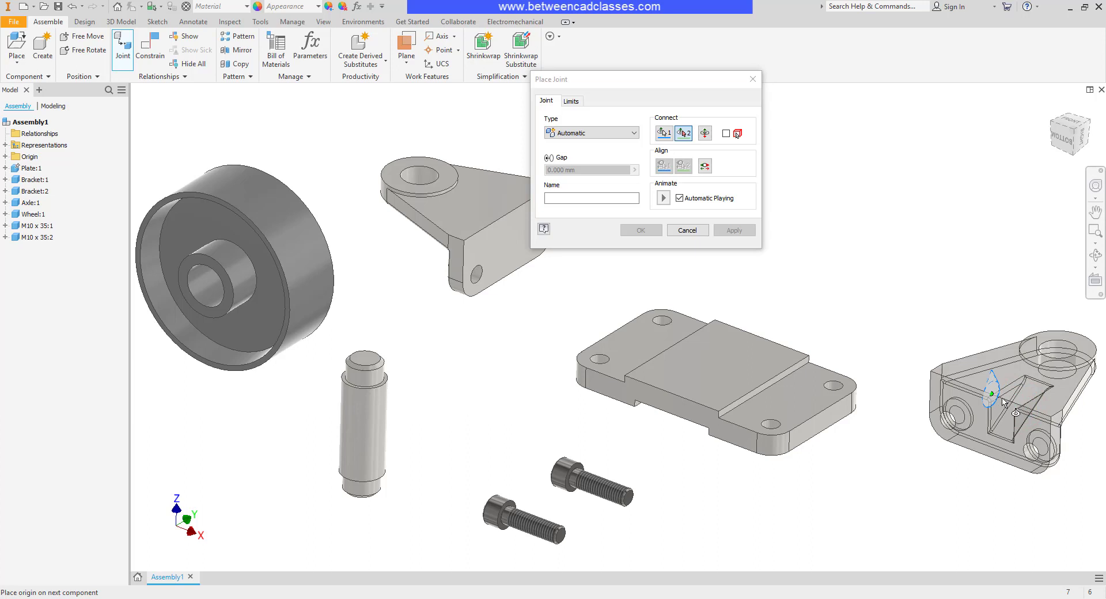
pyautogui.moveTo(829, 362)
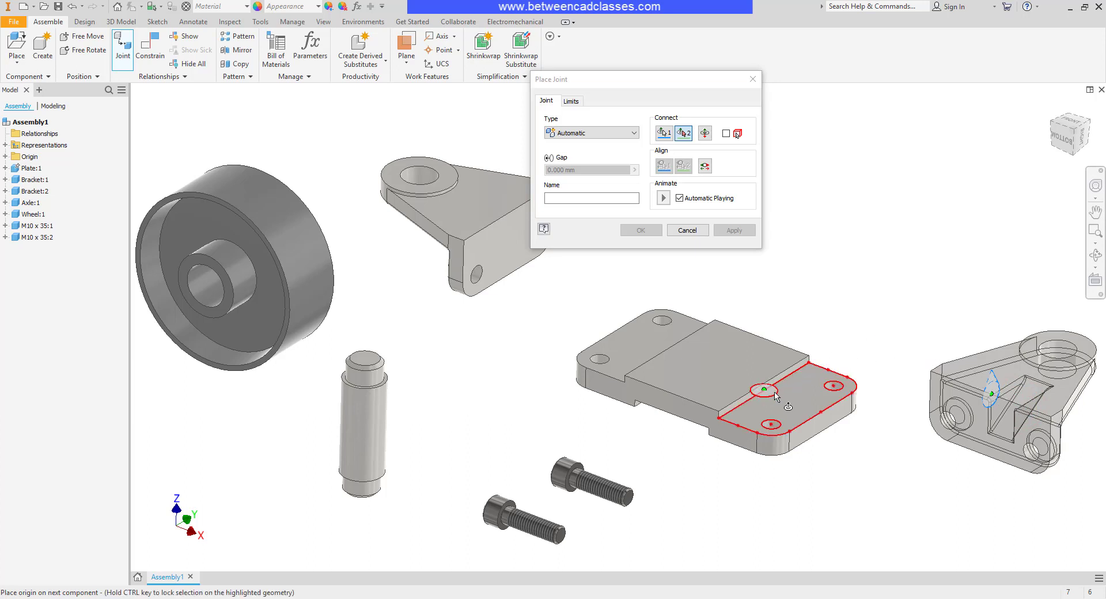
pyautogui.moveTo(785, 399)
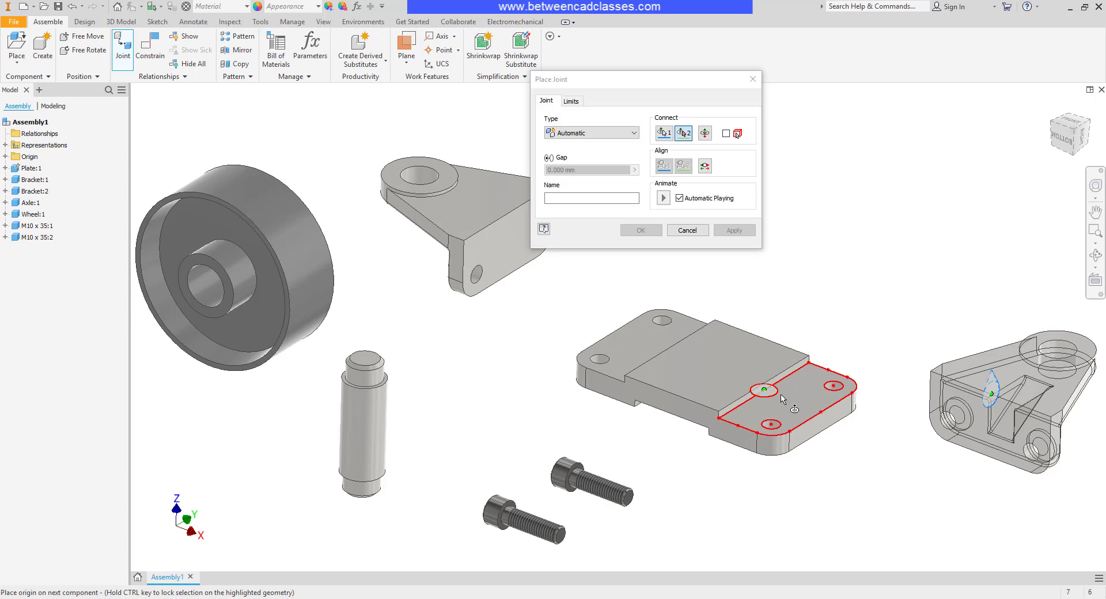
pyautogui.click(762, 391)
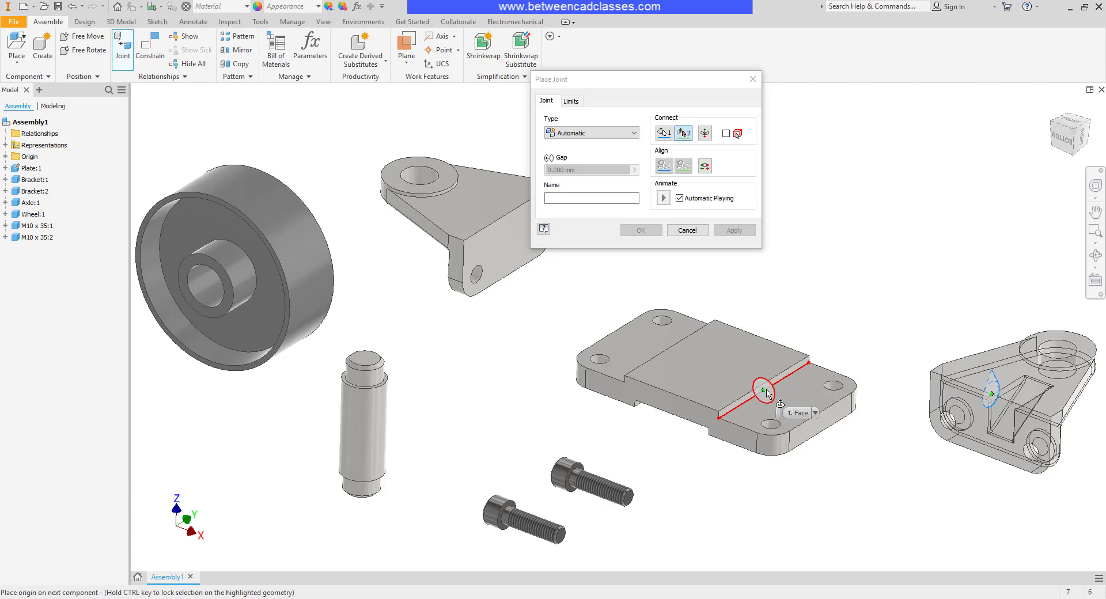
pyautogui.click(765, 390)
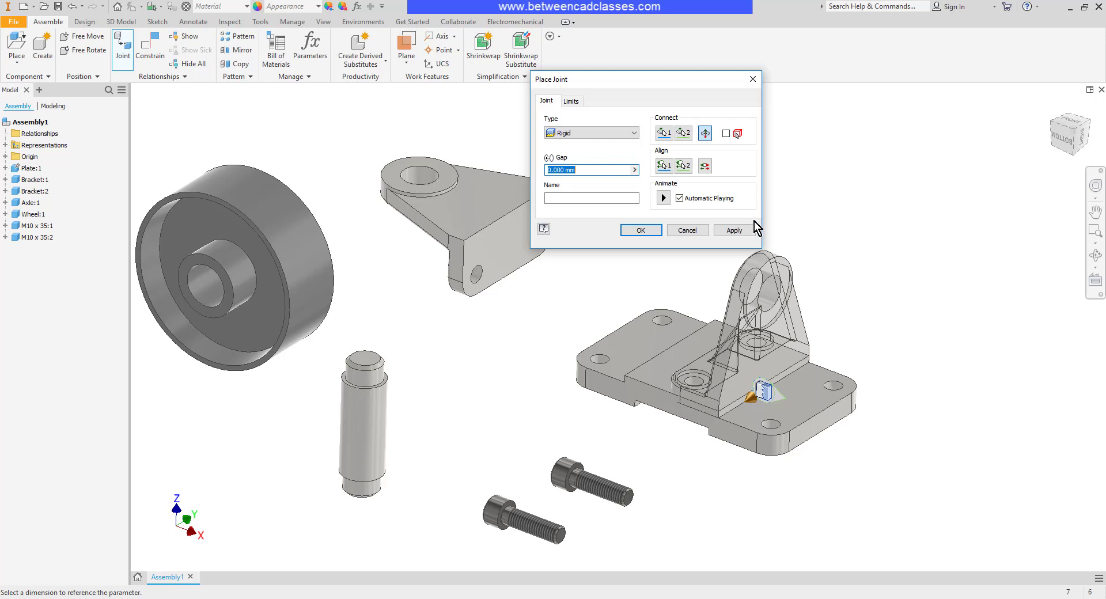
pyautogui.moveTo(705, 166)
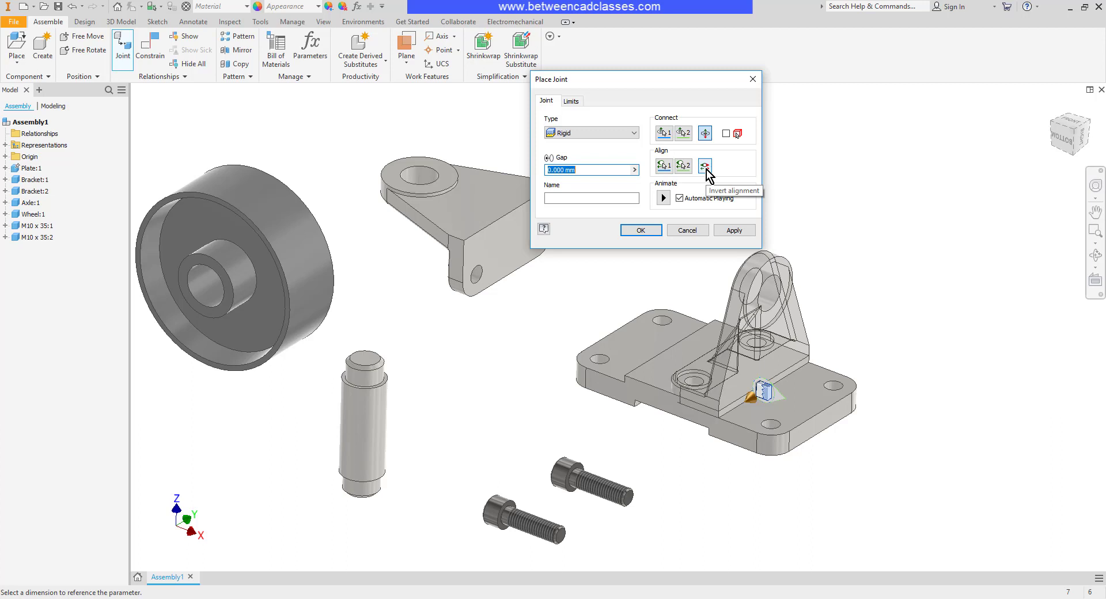
# - Test Invert alignment, keep the bracket upright, and confirm the rigid joint
pyautogui.click(704, 134)
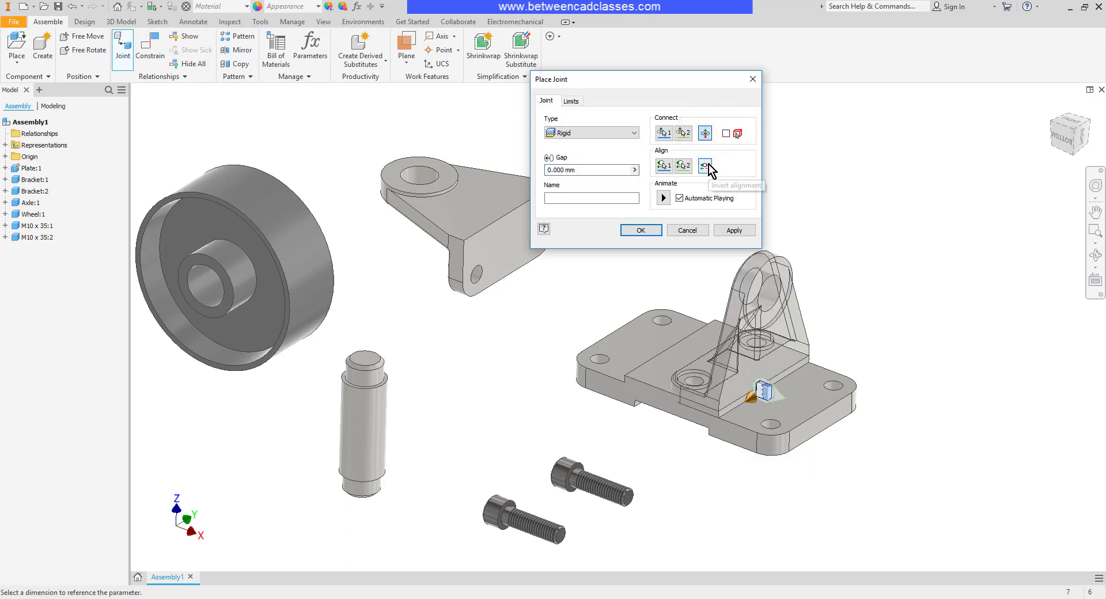
pyautogui.click(704, 165)
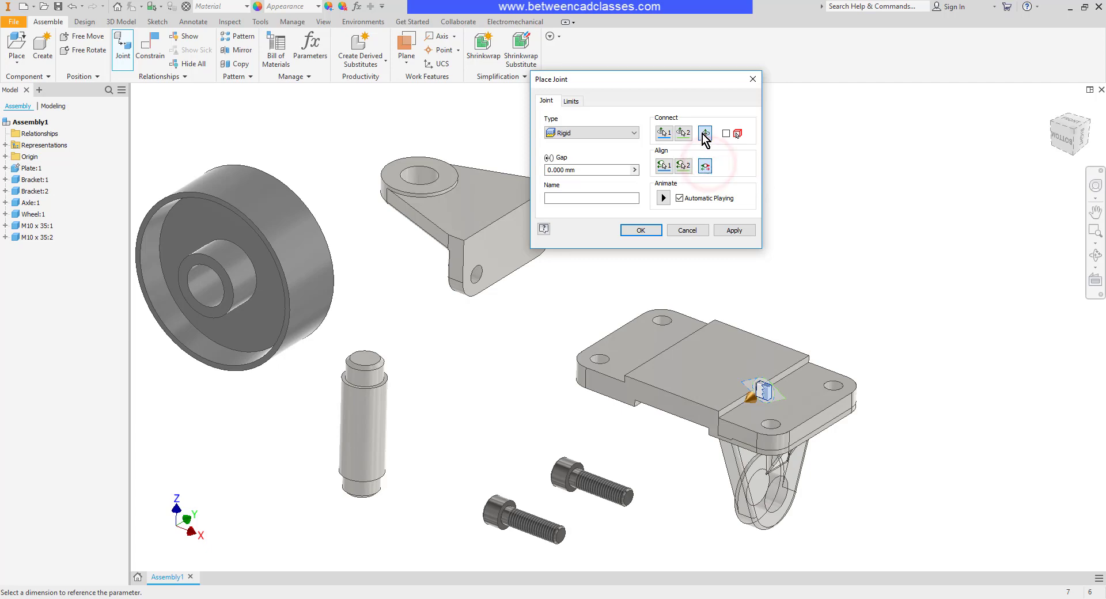
pyautogui.click(704, 133)
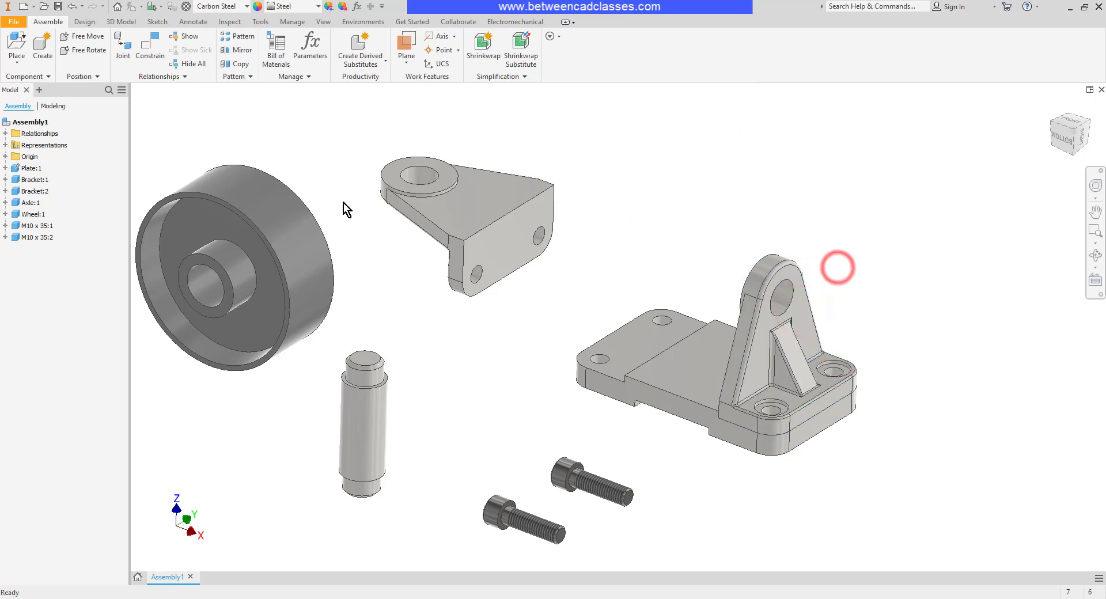
# - Expand Bracket:1 in the Model browser and select its Rigid:1 joint
pyautogui.click(34, 179)
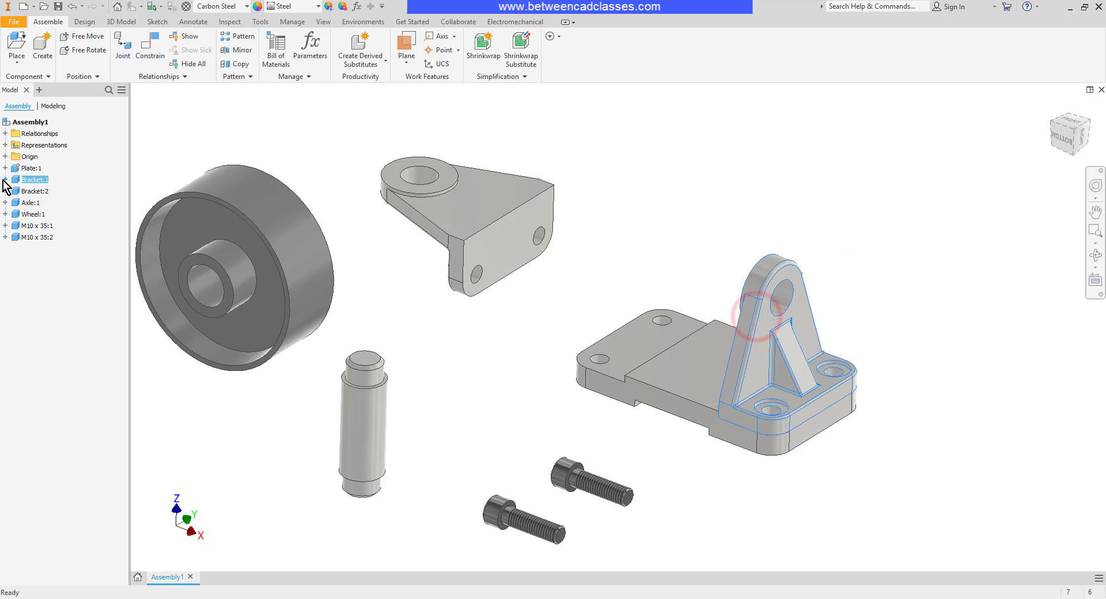
pyautogui.click(6, 179)
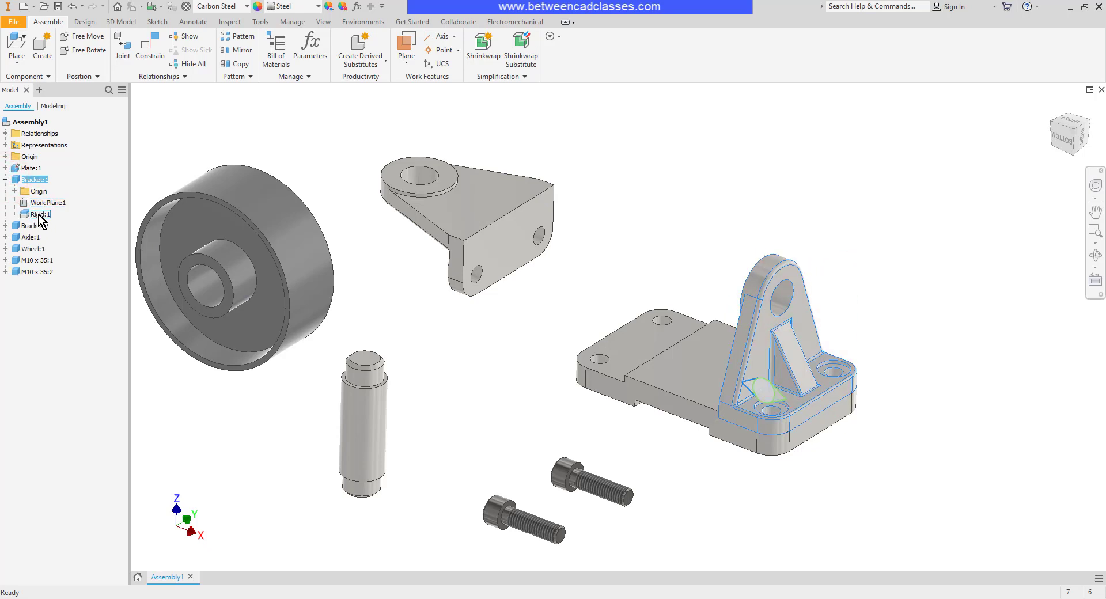
pyautogui.click(610, 196)
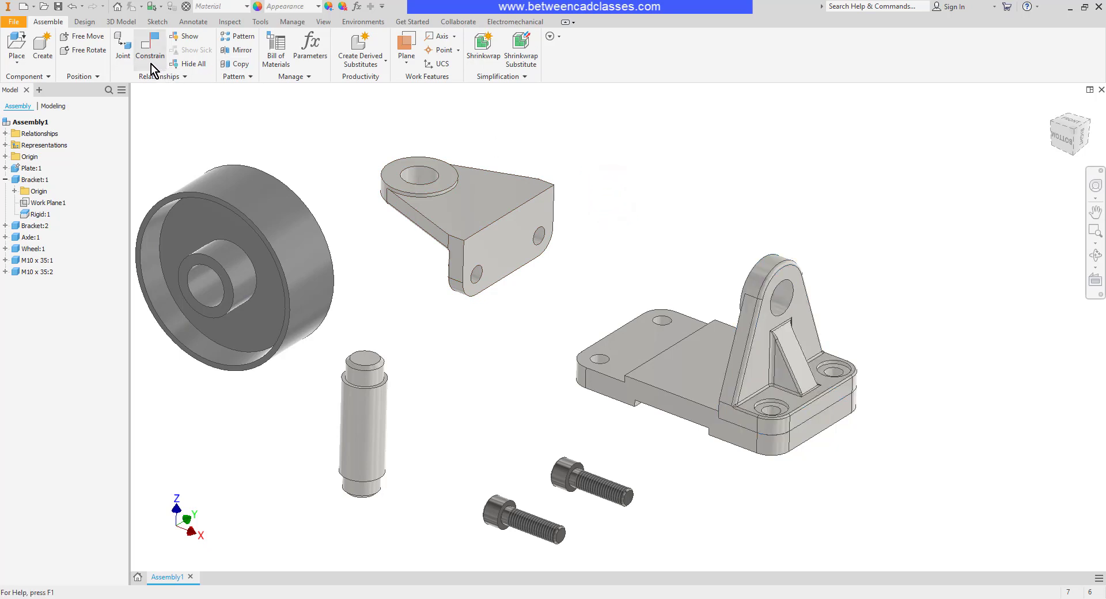
# - Rigidly join the second bracket upright on the plate's opposite end, with alignment flipped
pyautogui.click(122, 46)
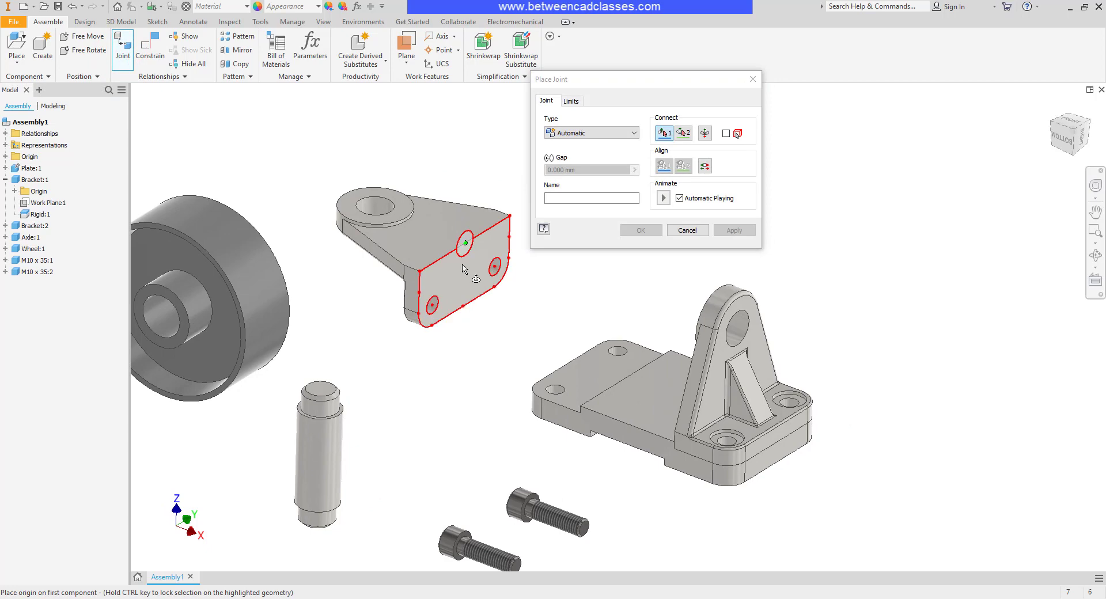
pyautogui.click(682, 132)
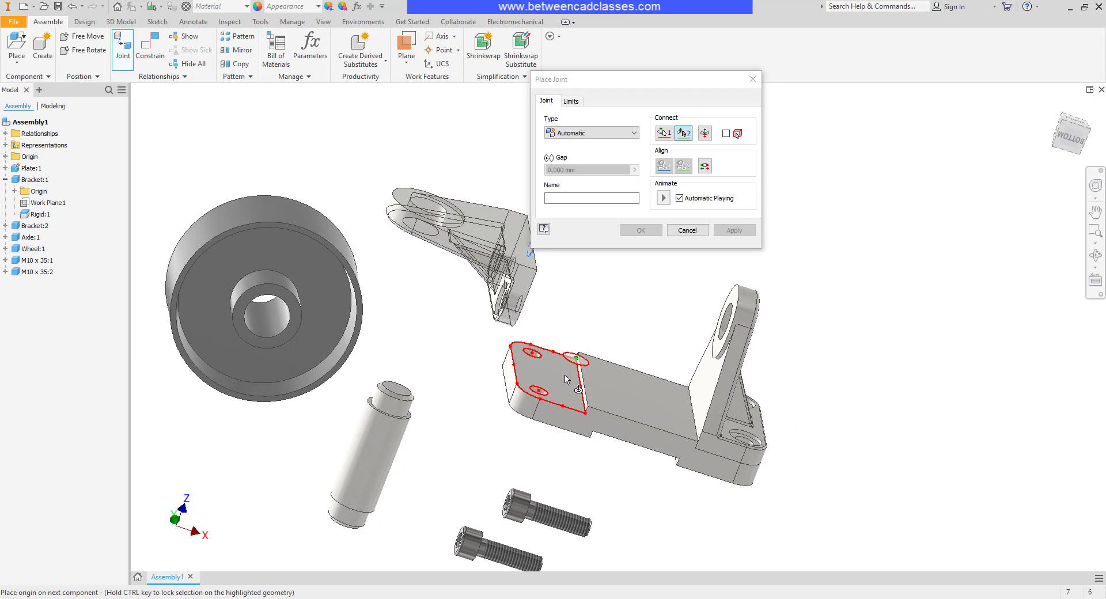
pyautogui.click(571, 386)
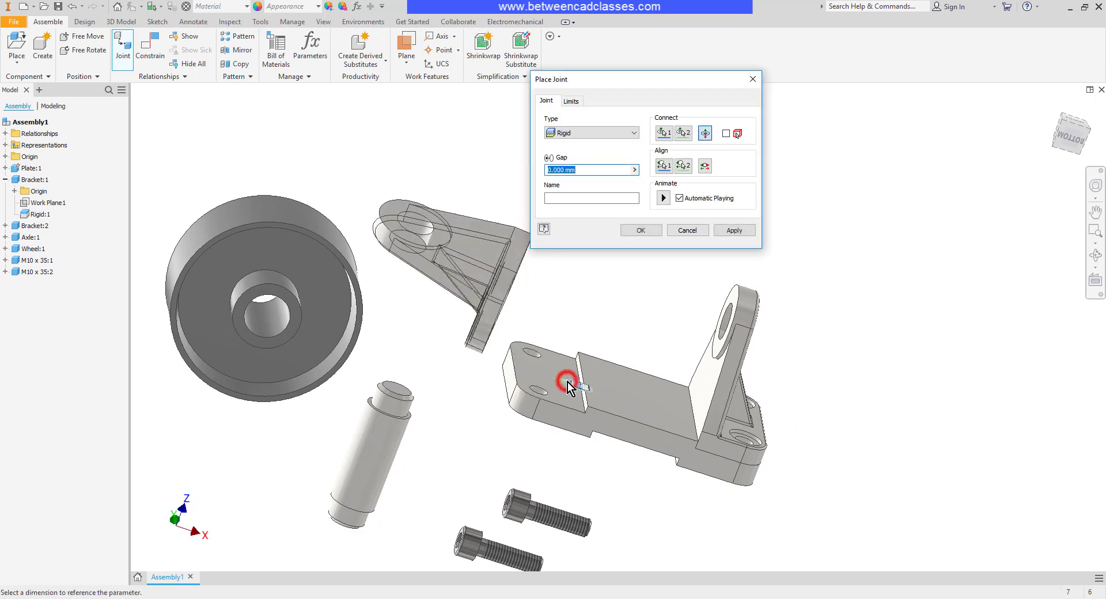
pyautogui.click(571, 387)
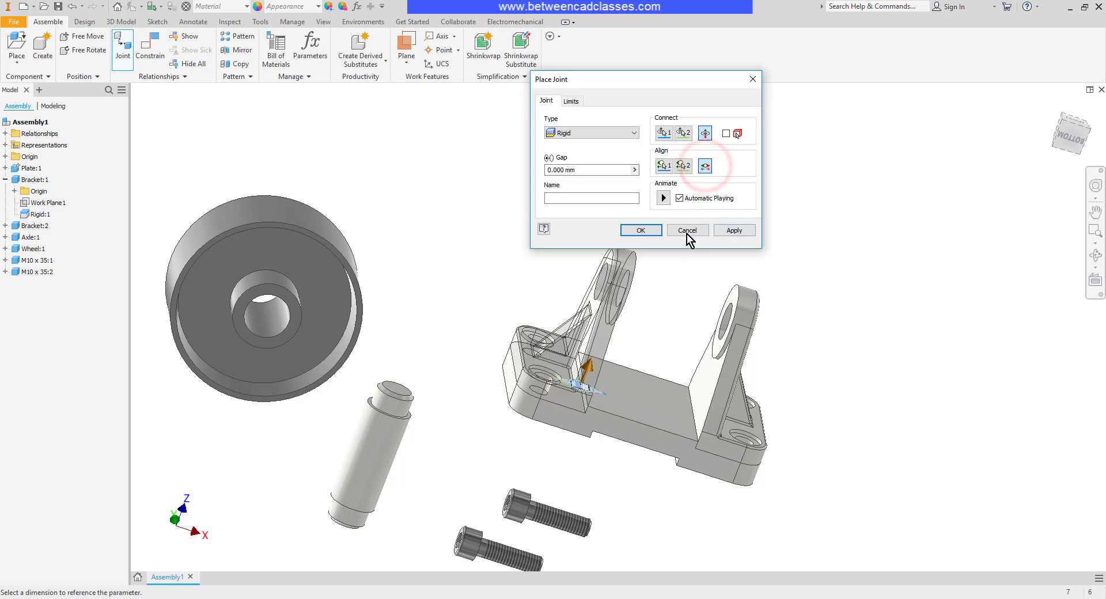
pyautogui.click(685, 229)
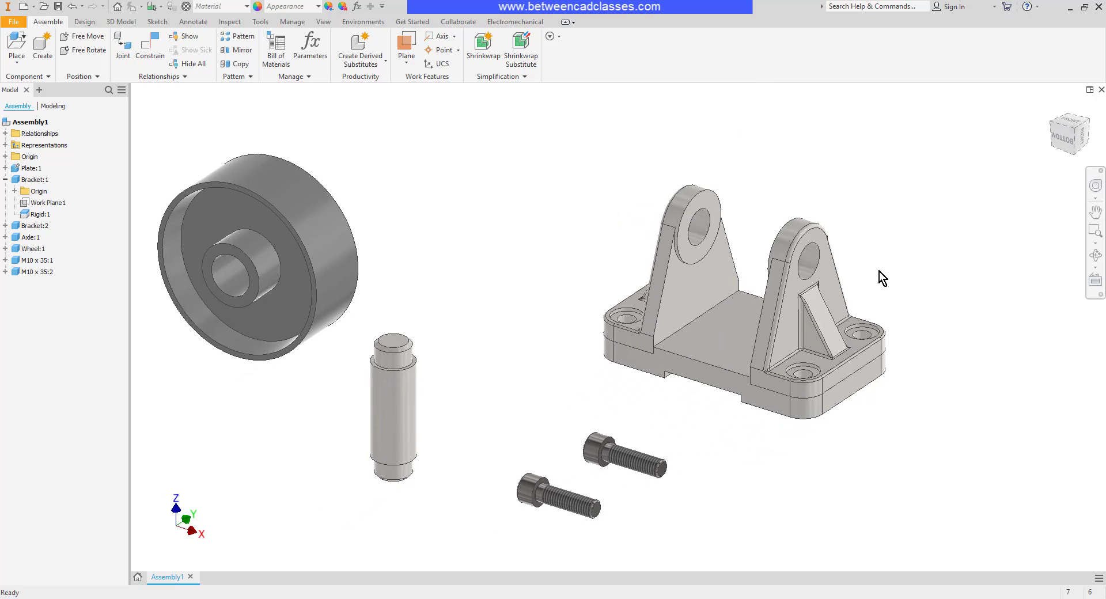
# - Preview a Cylindrical joint from the axle's origin to the left upright's hole
pyautogui.click(393, 409)
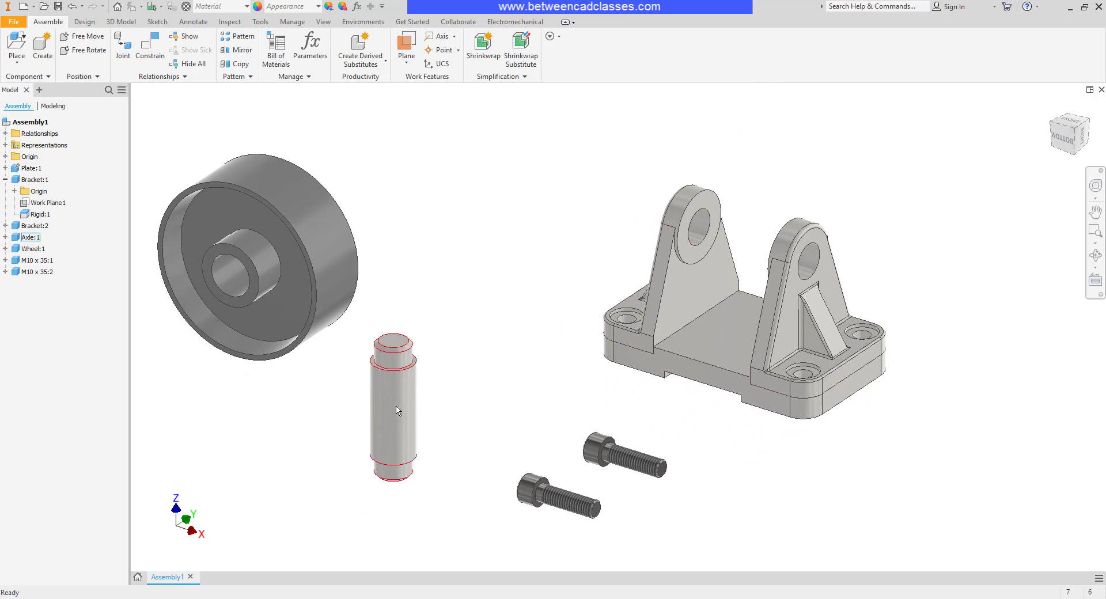
pyautogui.click(484, 204)
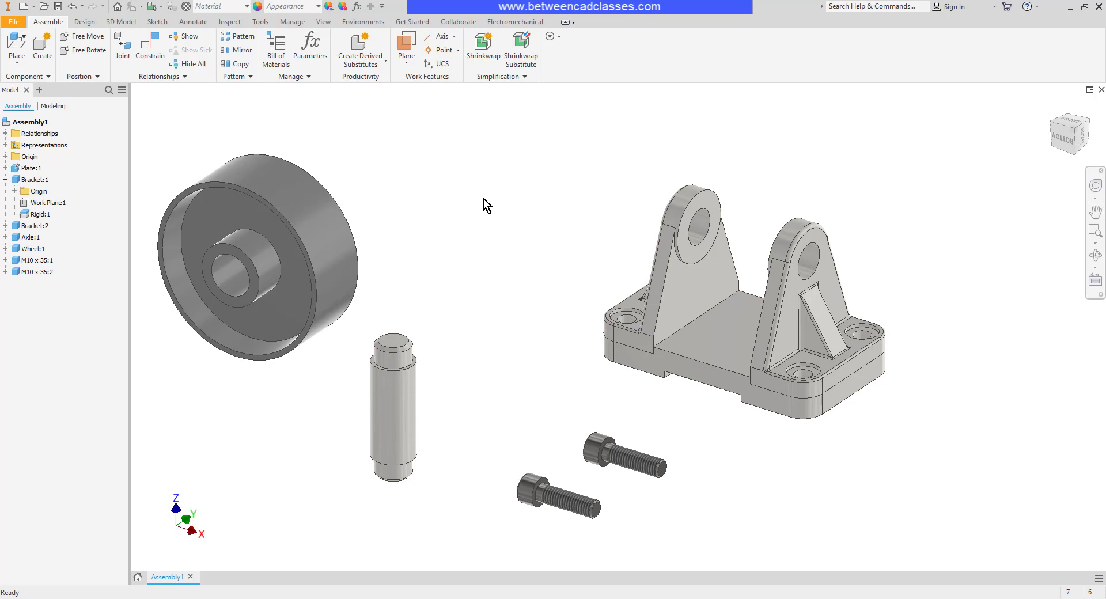
pyautogui.click(122, 44)
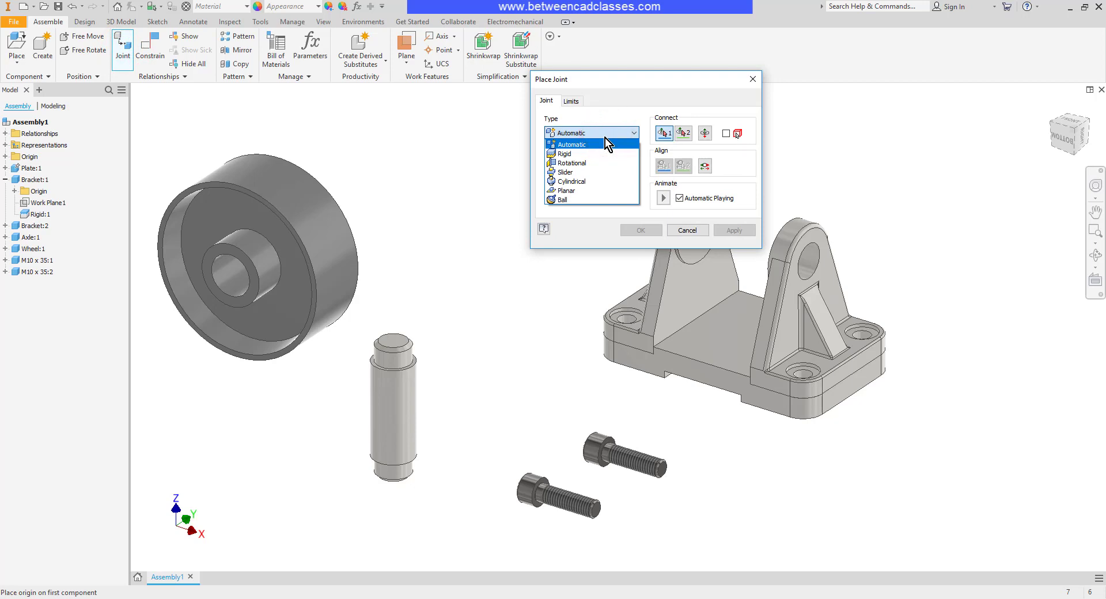
pyautogui.moveTo(584, 181)
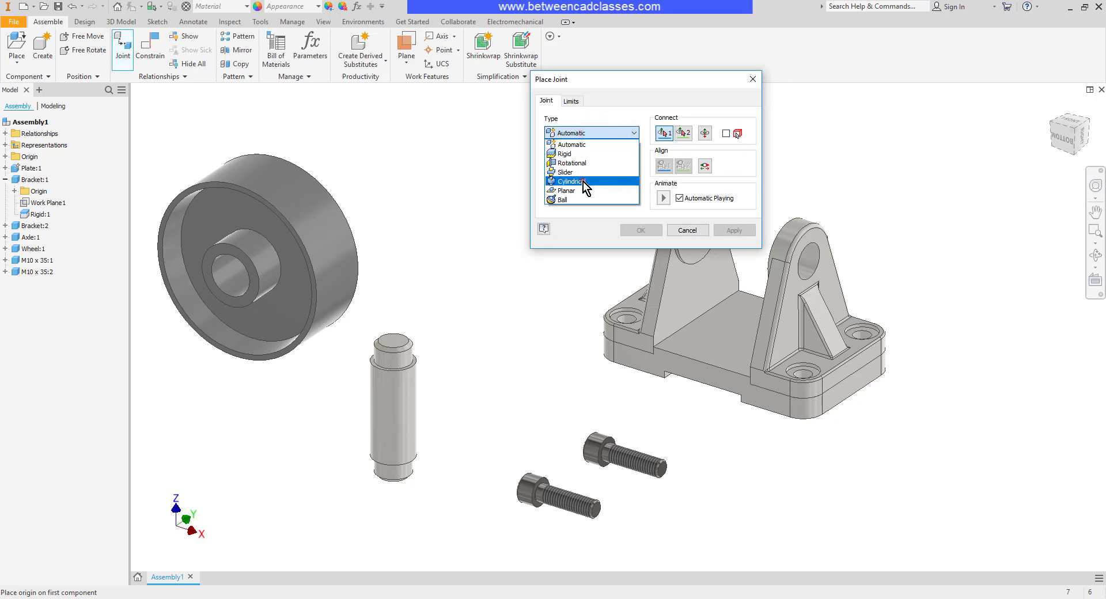
pyautogui.click(574, 180)
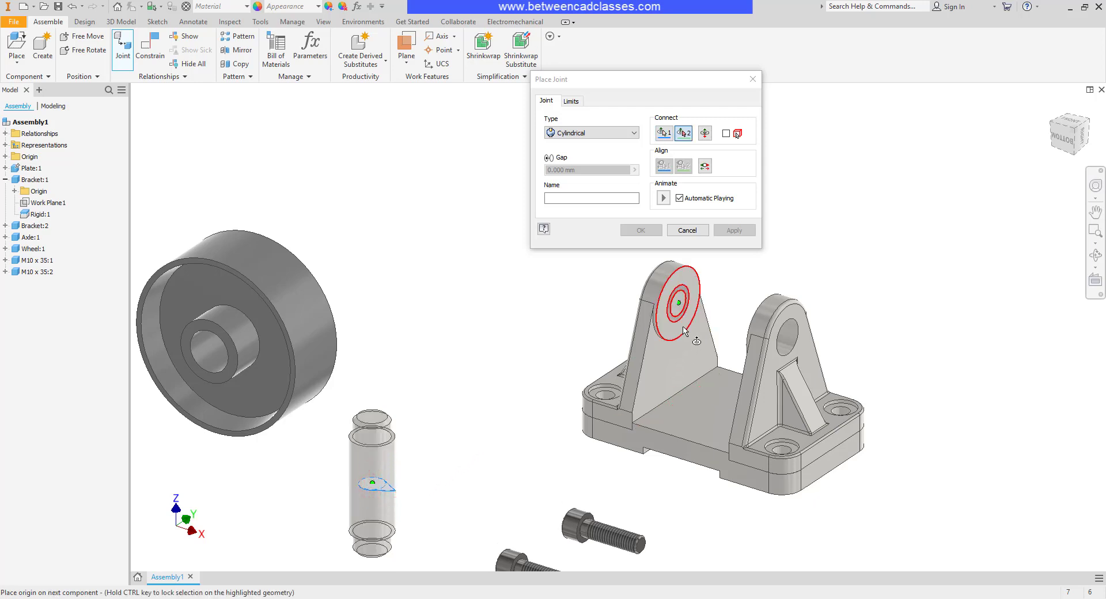
pyautogui.moveTo(691, 319)
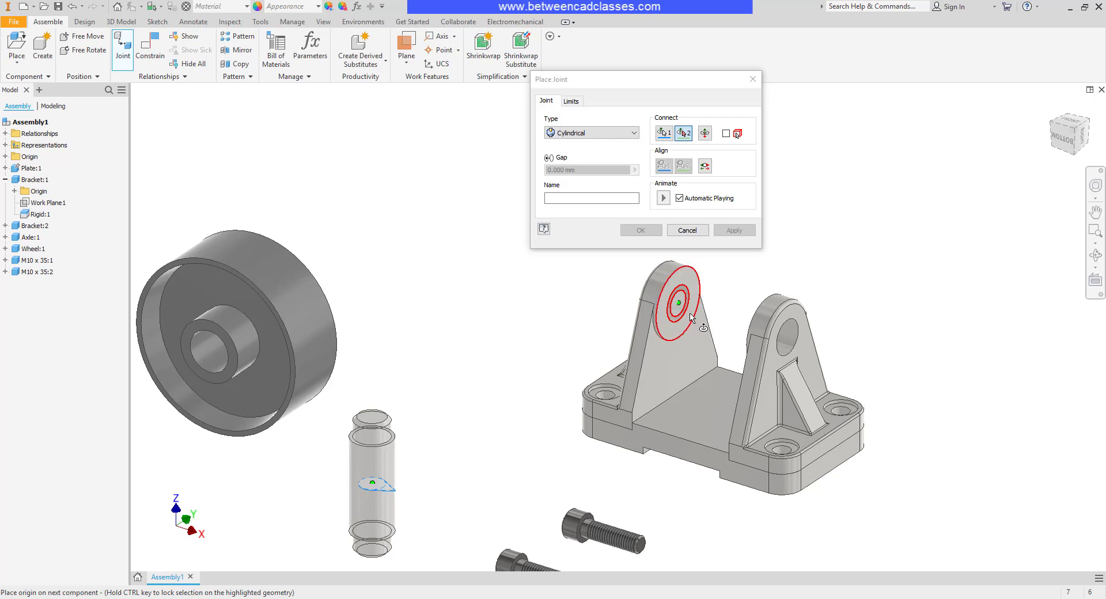
pyautogui.click(675, 301)
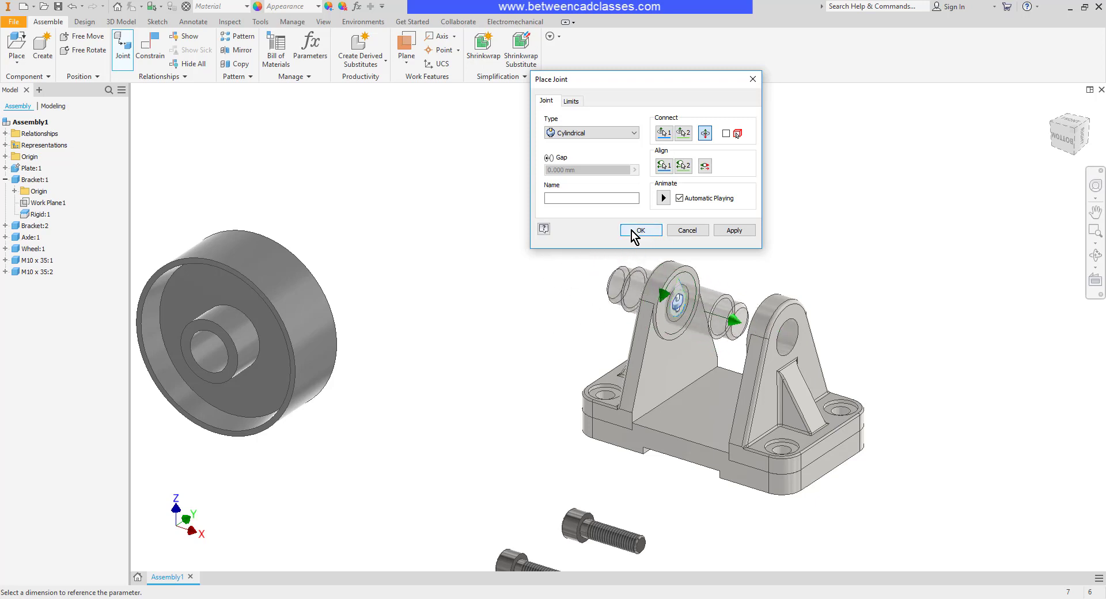
# - Confirm the cylindrical joint and drag the axle through both bracket uprights
pyautogui.click(638, 230)
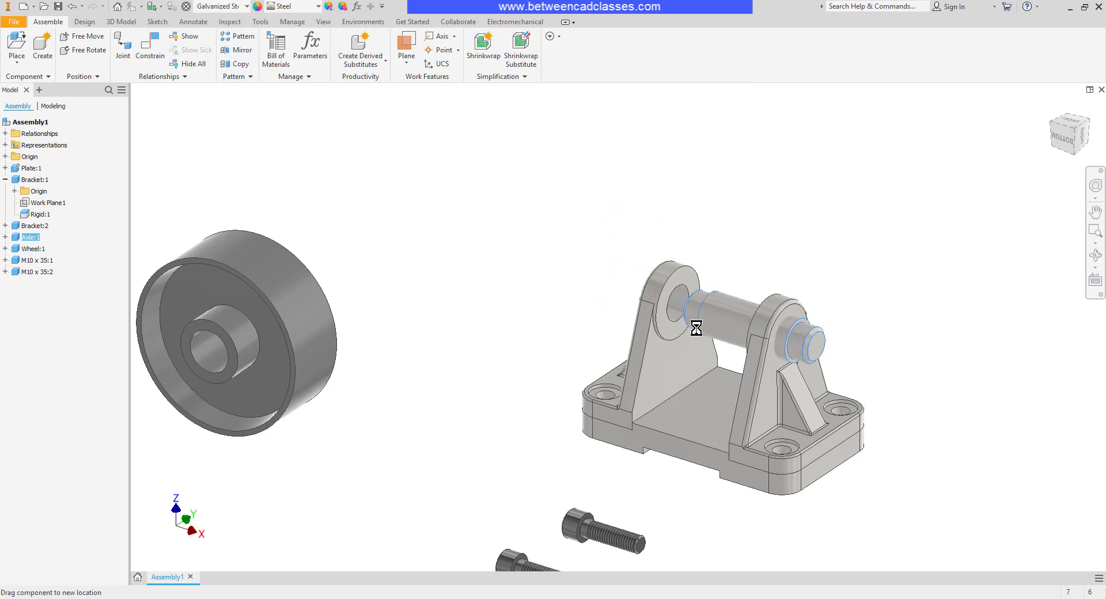
pyautogui.moveTo(697, 328); pyautogui.dragTo(616, 295)
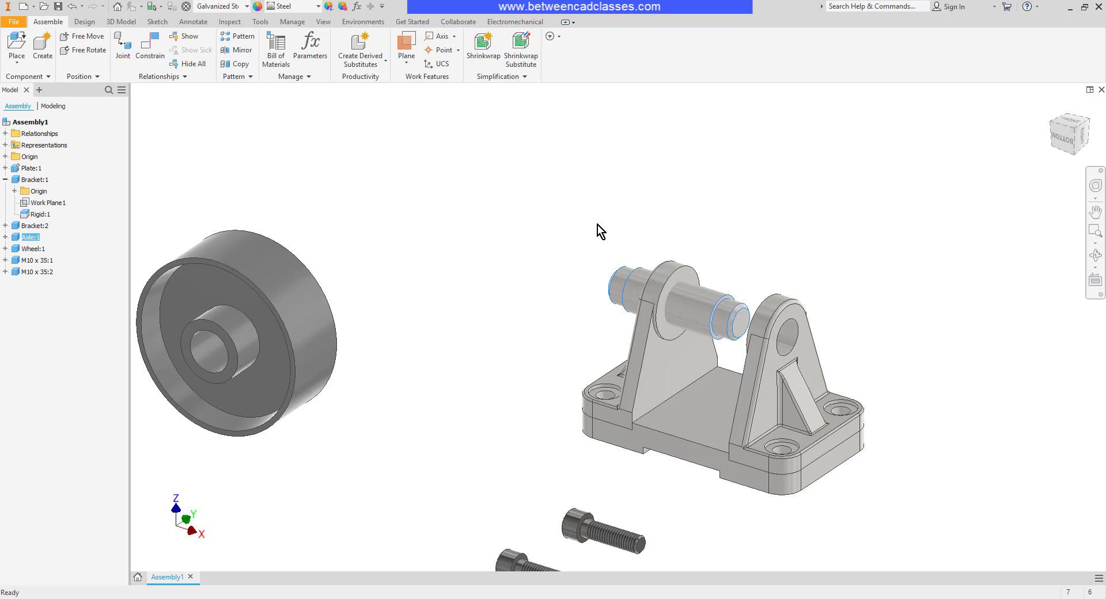
pyautogui.click(599, 225)
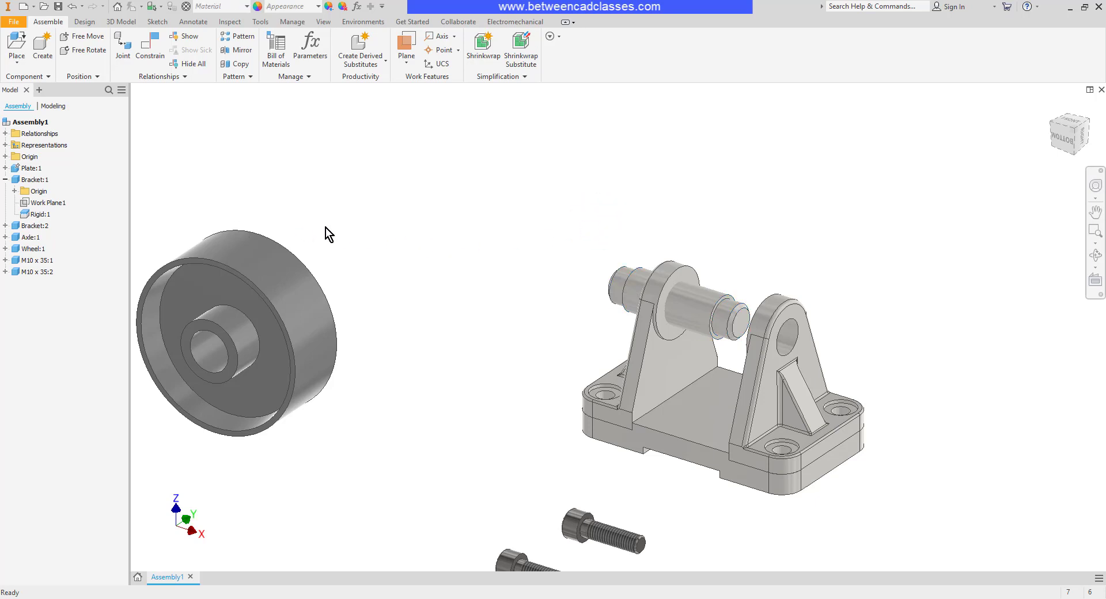
pyautogui.moveTo(39, 220)
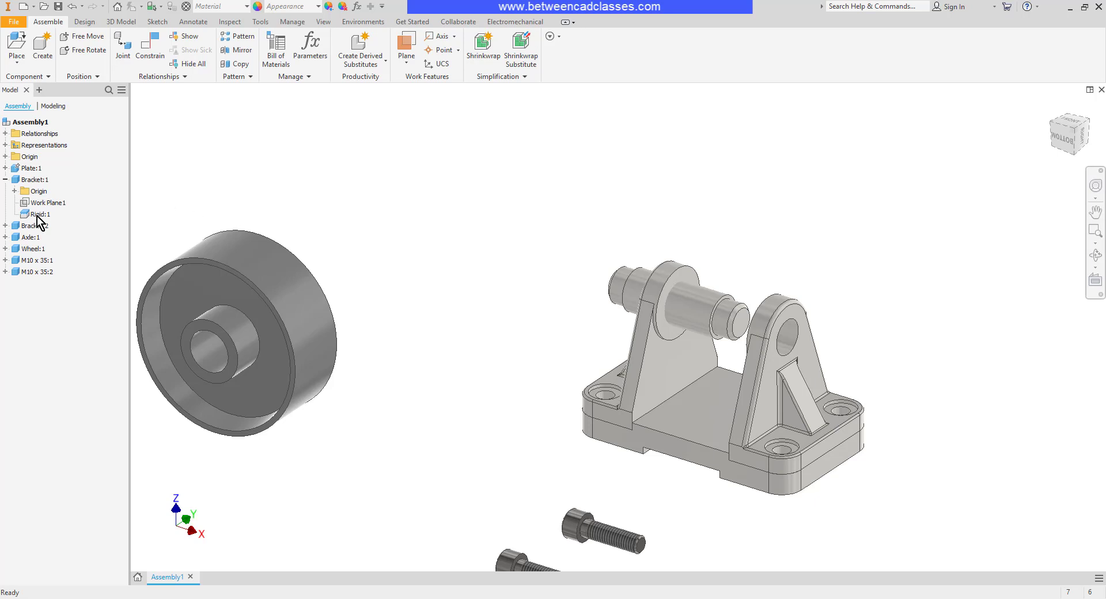
# - Expand Axle:1 > Origin and the assembly's Origin folder to show their work planes
pyautogui.click(9, 248)
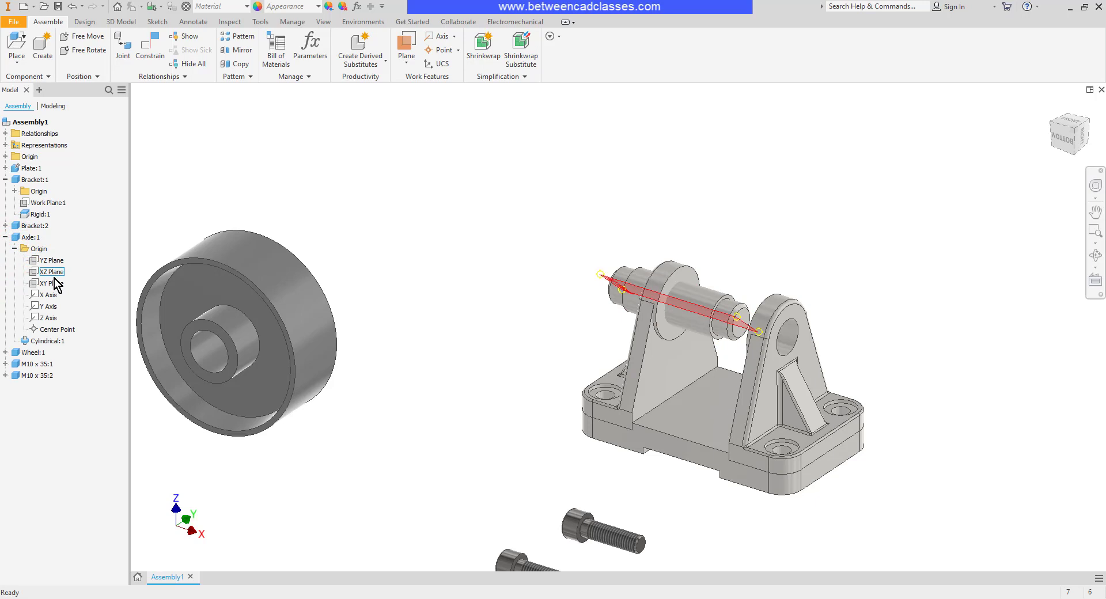
pyautogui.click(49, 283)
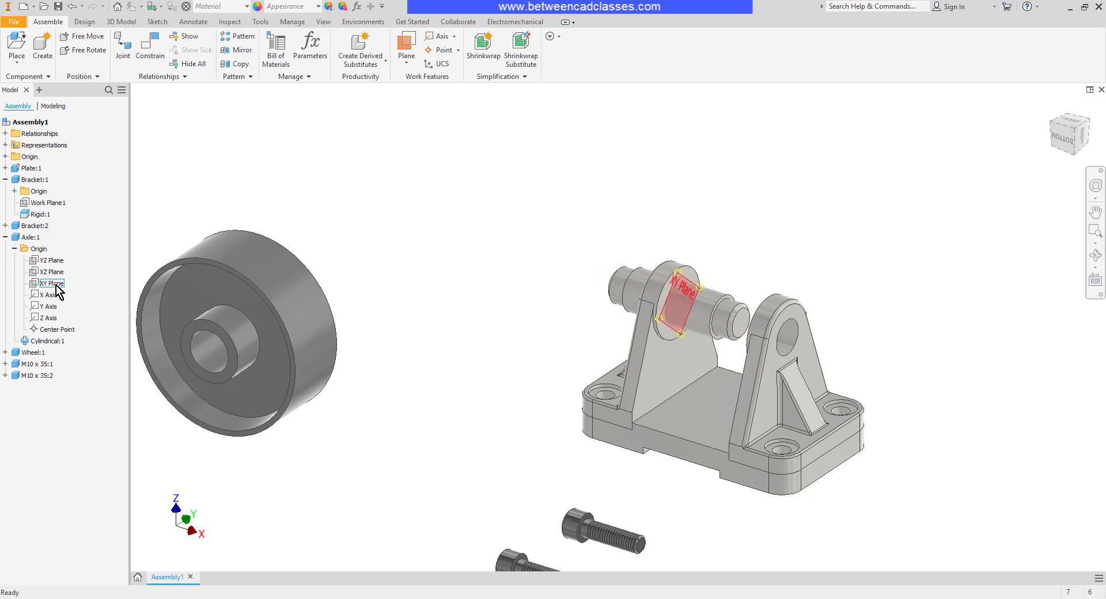
pyautogui.click(39, 214)
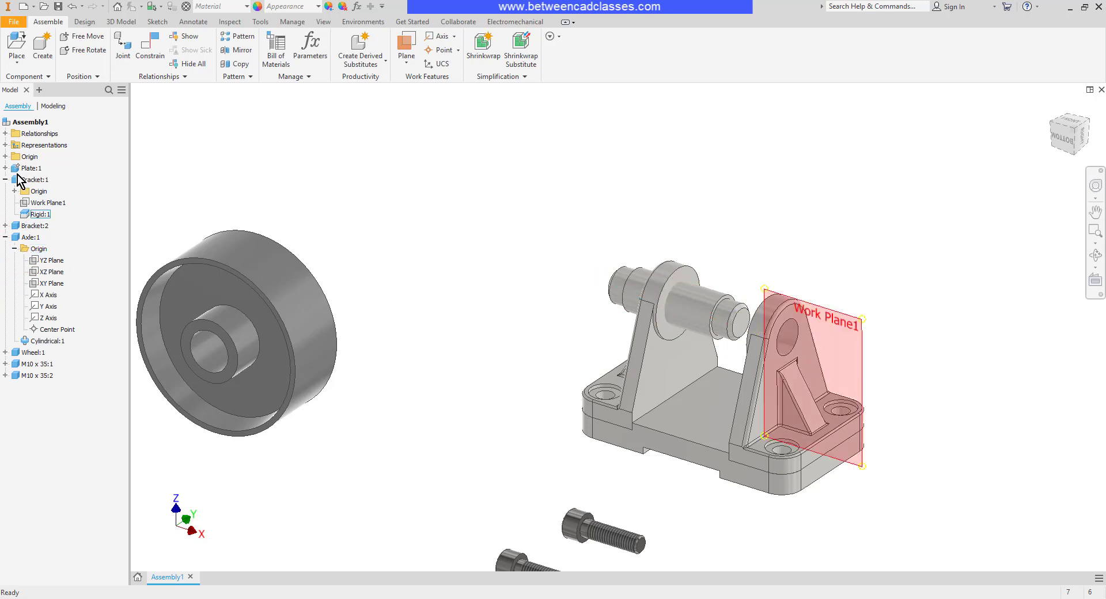
pyautogui.click(43, 167)
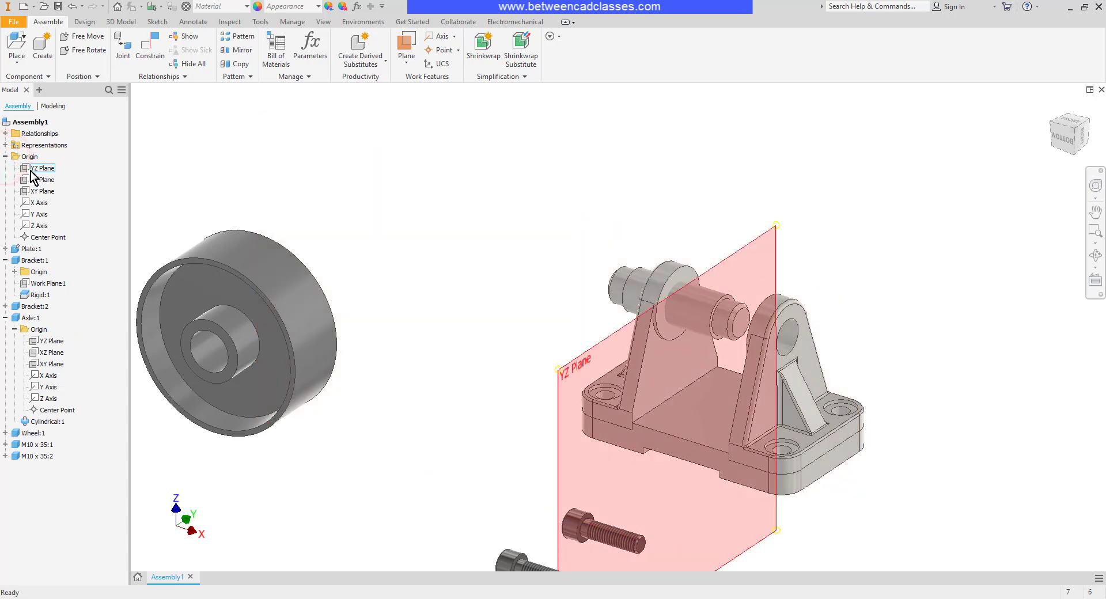
pyautogui.click(42, 168)
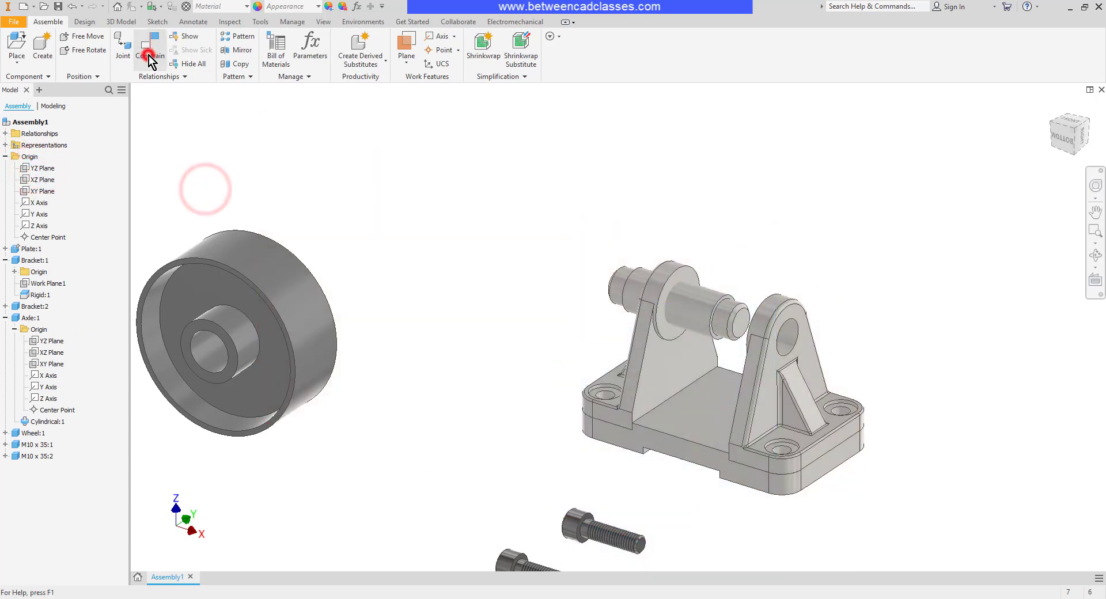
# - Add a Mate constraint between Axle XY Plane and assembly YZ Plane, centering the axle
pyautogui.click(150, 50)
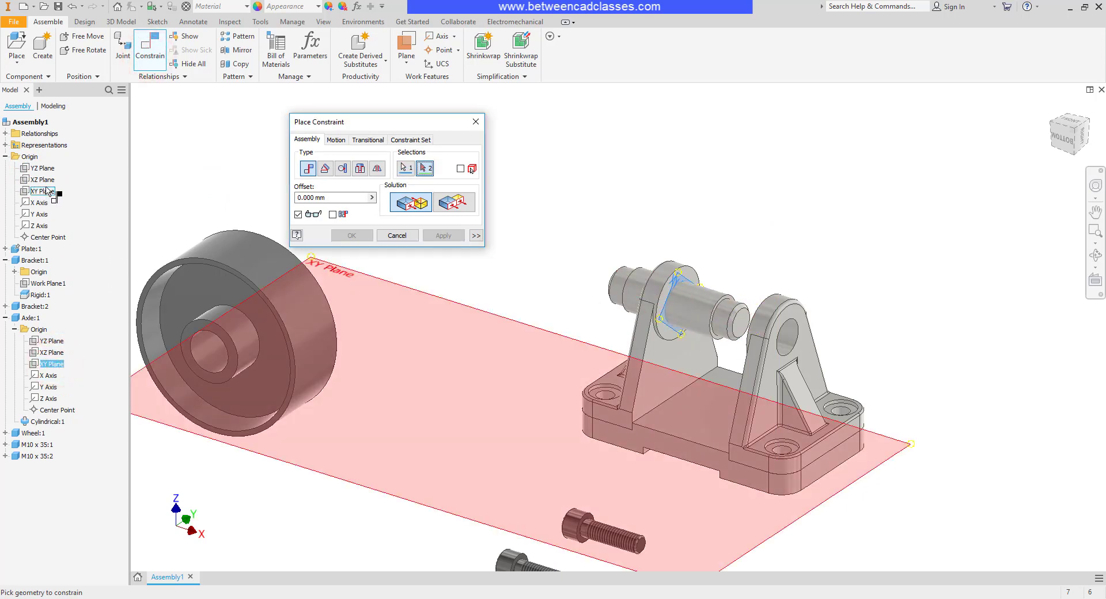
pyautogui.click(40, 168)
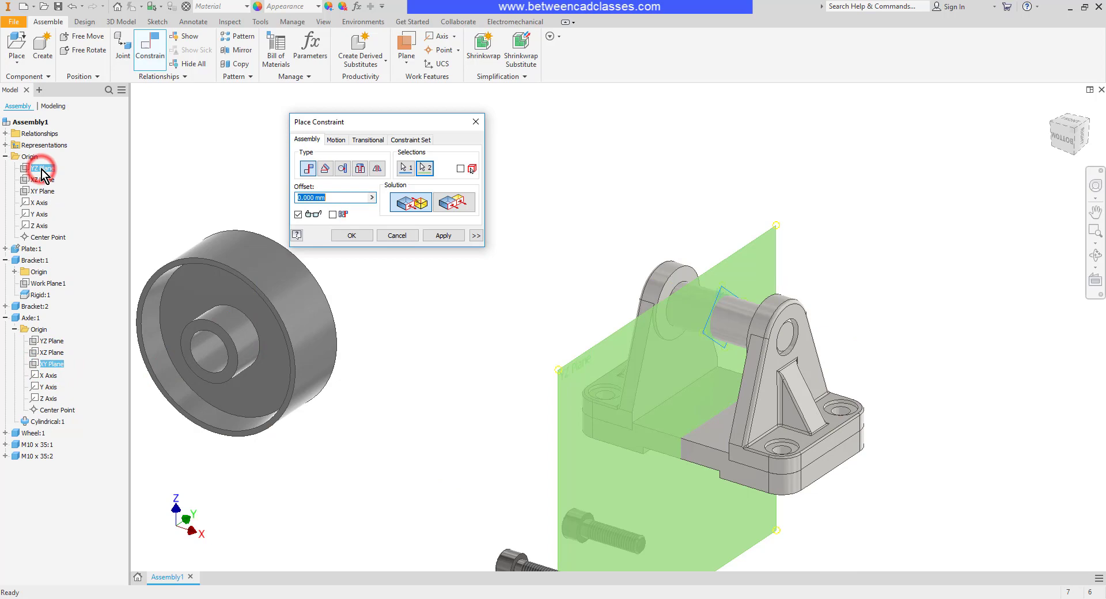
pyautogui.click(351, 235)
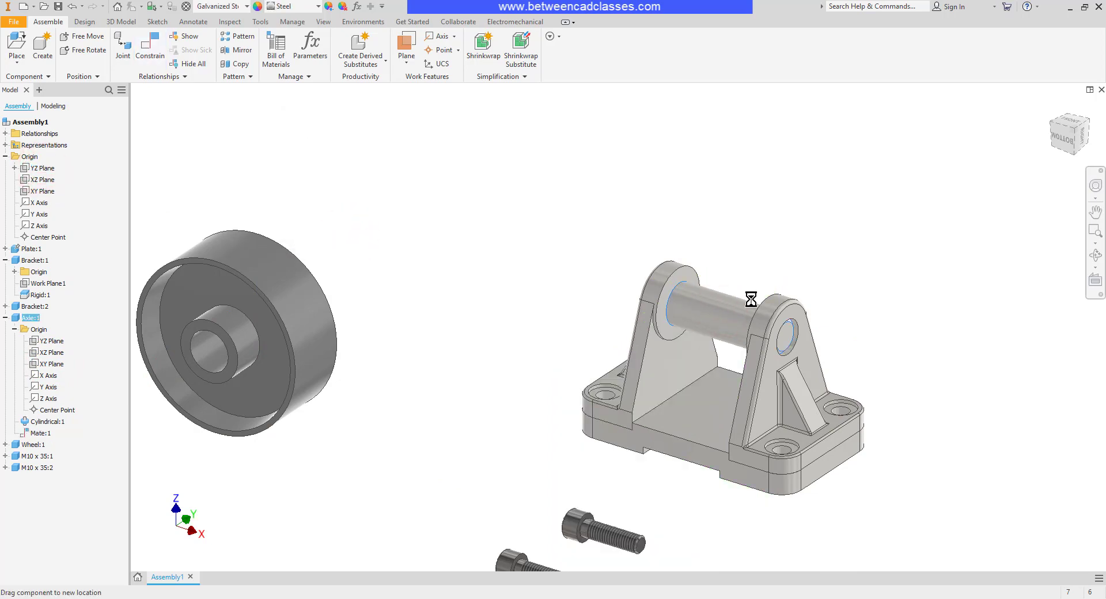
pyautogui.click(577, 233)
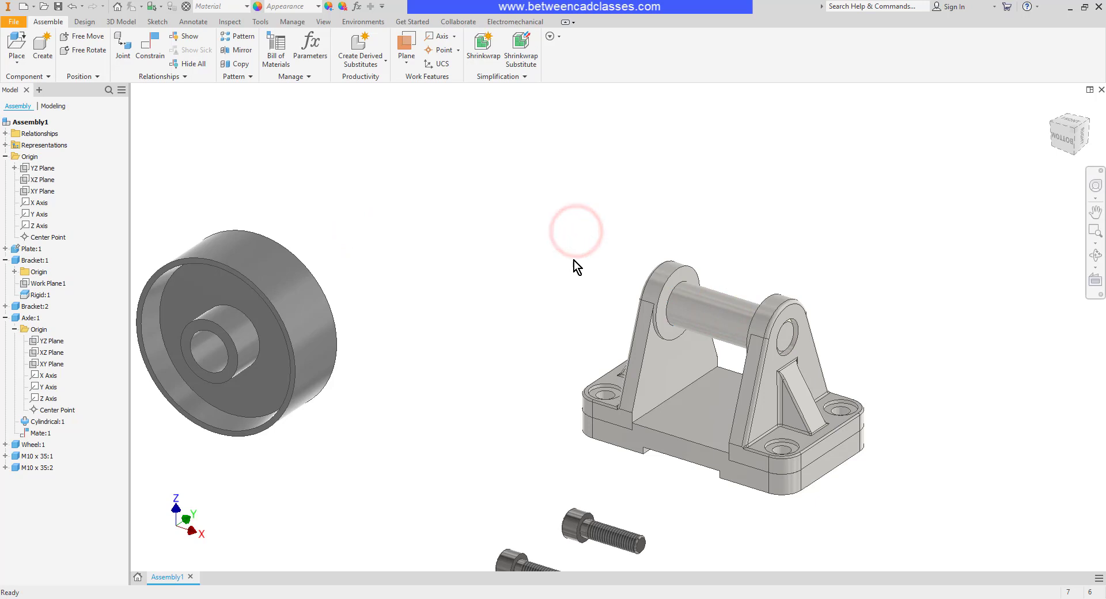
pyautogui.moveTo(238, 129)
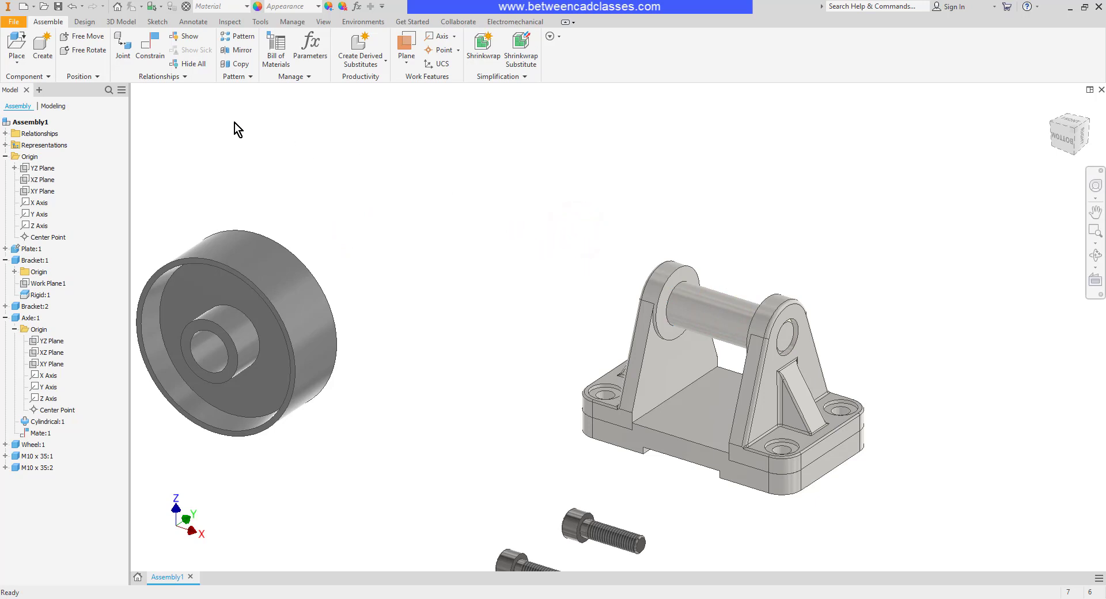
# - Create Rotational:1 joining the wheel's circular edge to the axle between the uprights
pyautogui.click(123, 46)
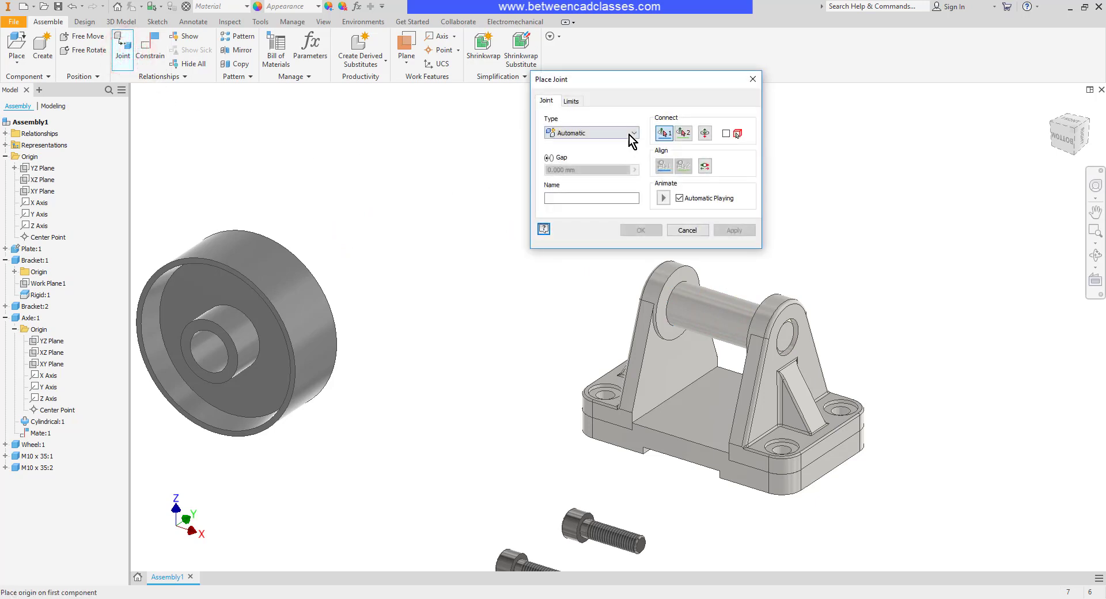
pyautogui.click(631, 133)
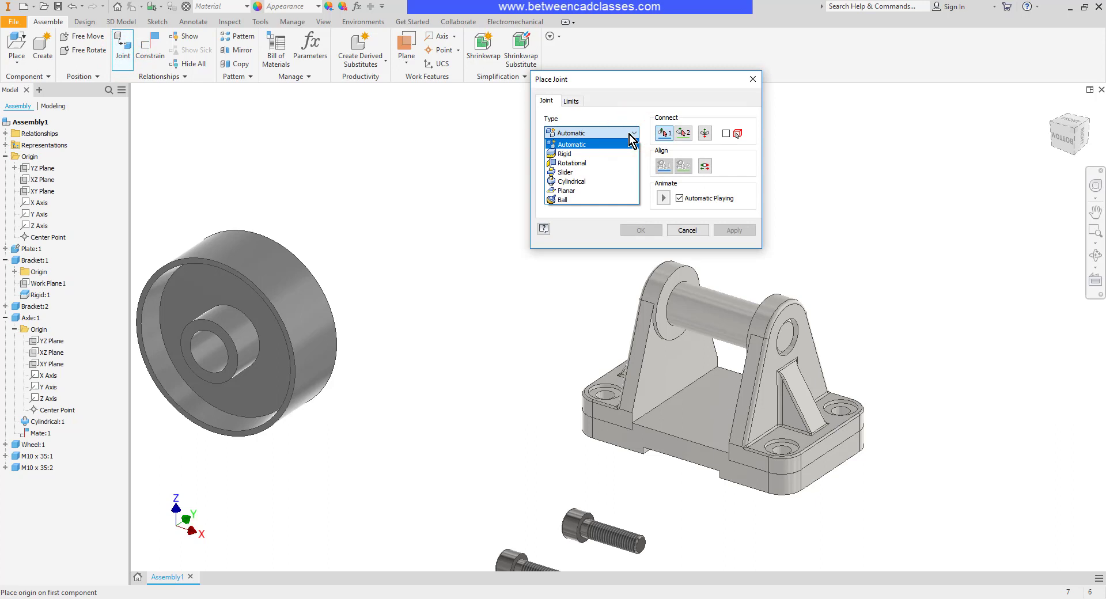
pyautogui.moveTo(586, 163)
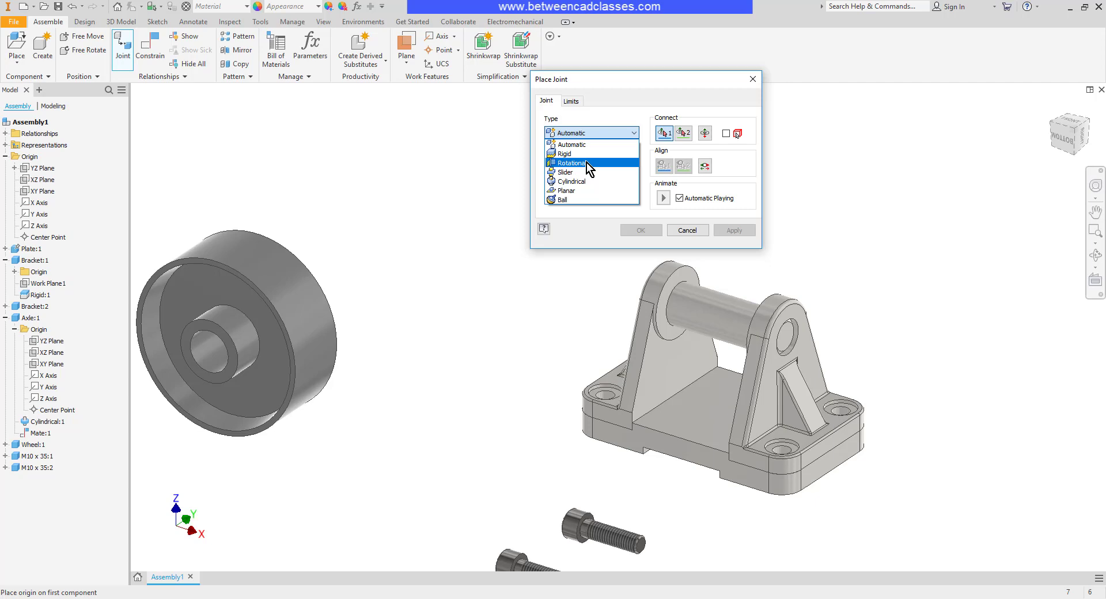
pyautogui.click(569, 163)
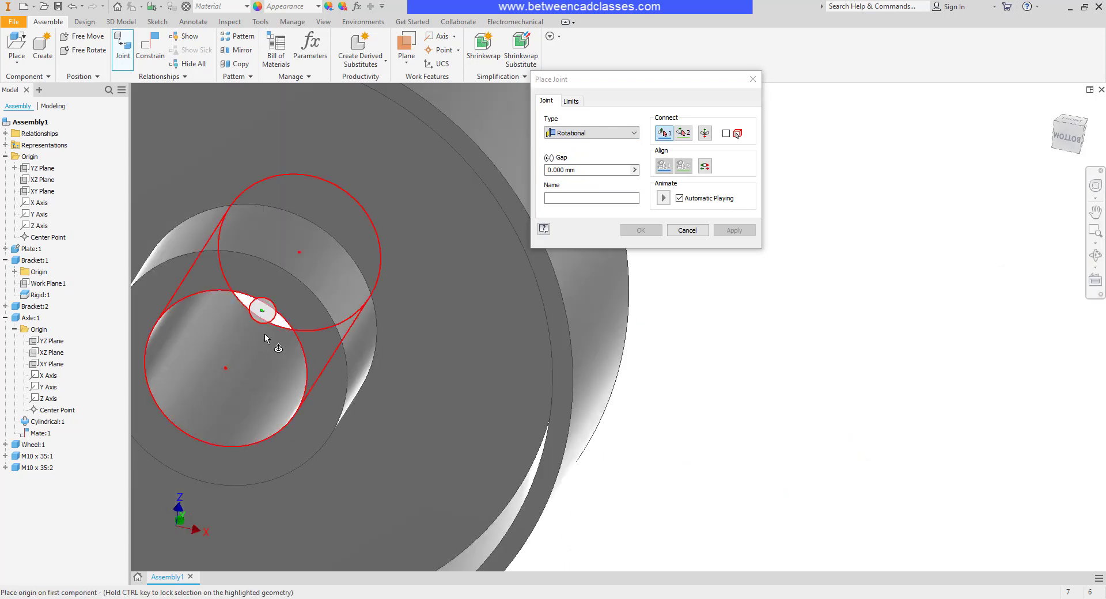
pyautogui.click(264, 311)
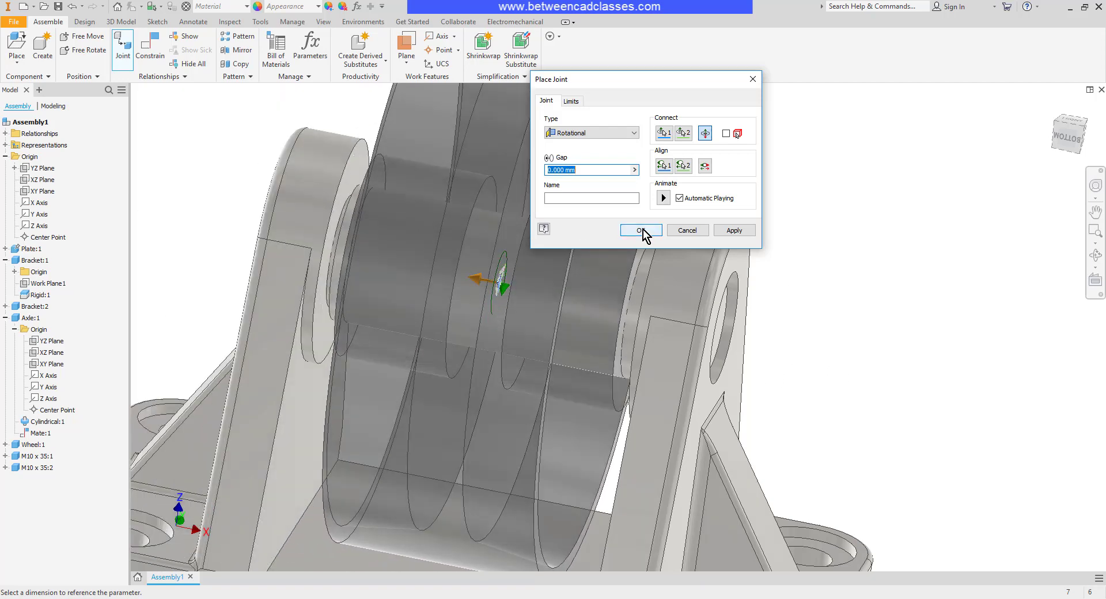
pyautogui.click(639, 229)
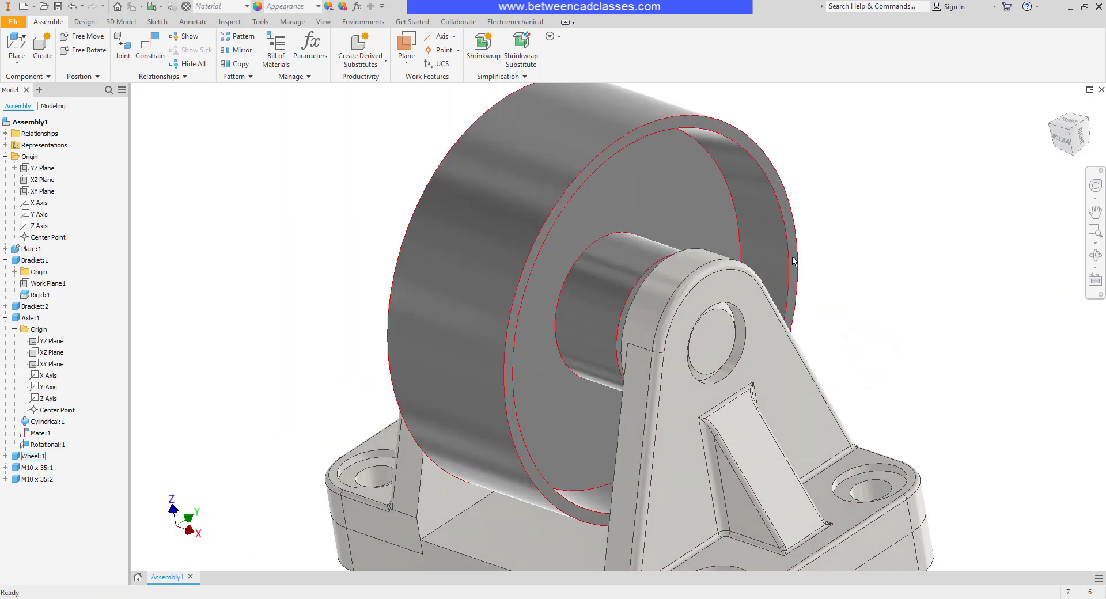
pyautogui.click(853, 286)
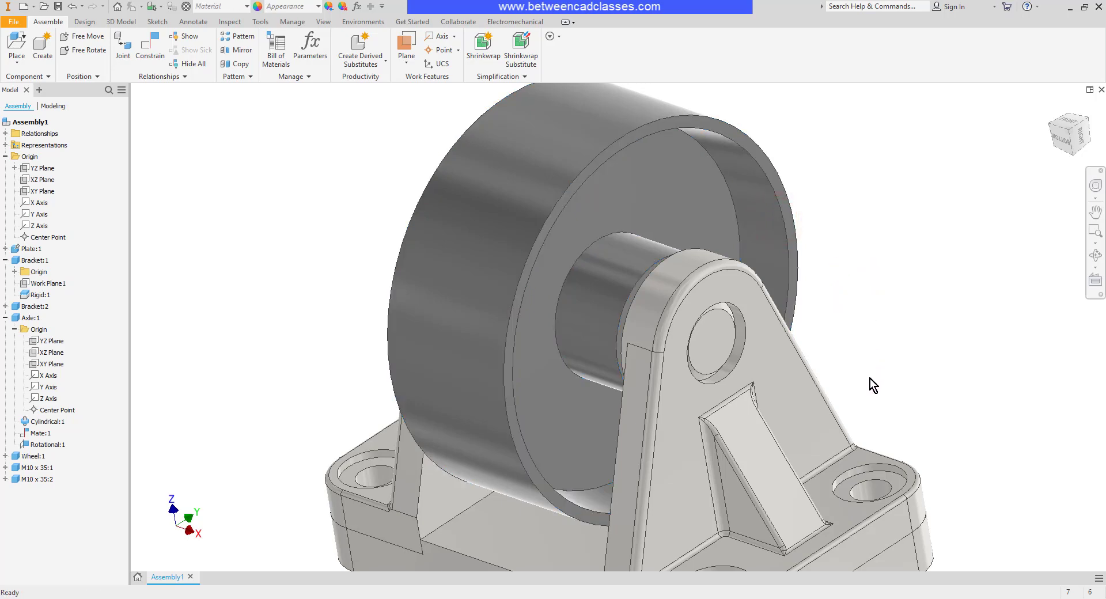
pyautogui.click(34, 260)
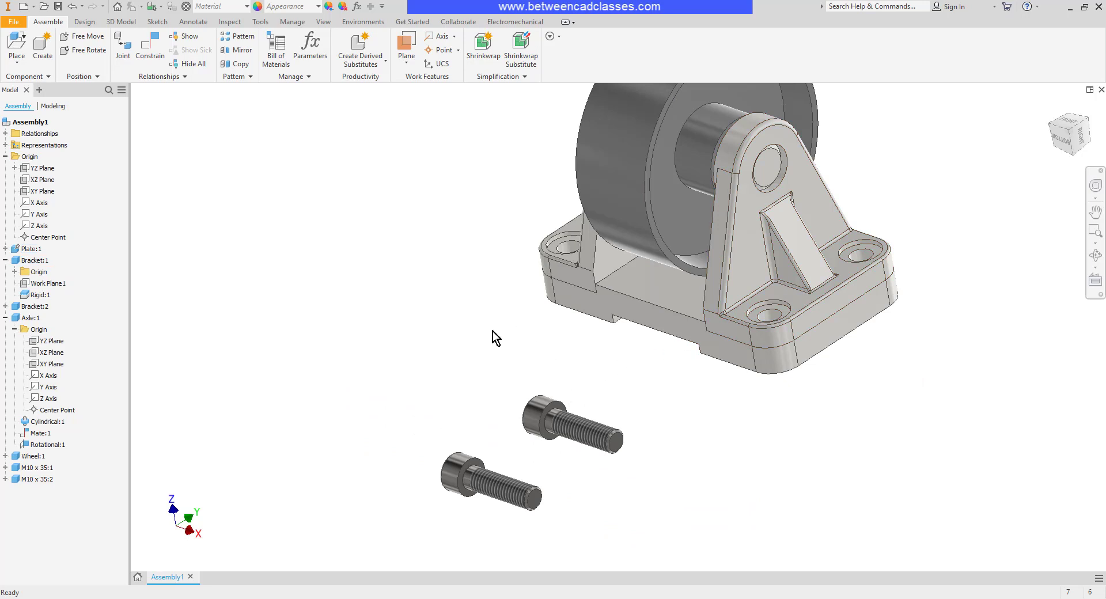
# - Seat an M10 x 35 bolt in a counterbored base hole with joint Rotational:2
pyautogui.click(119, 46)
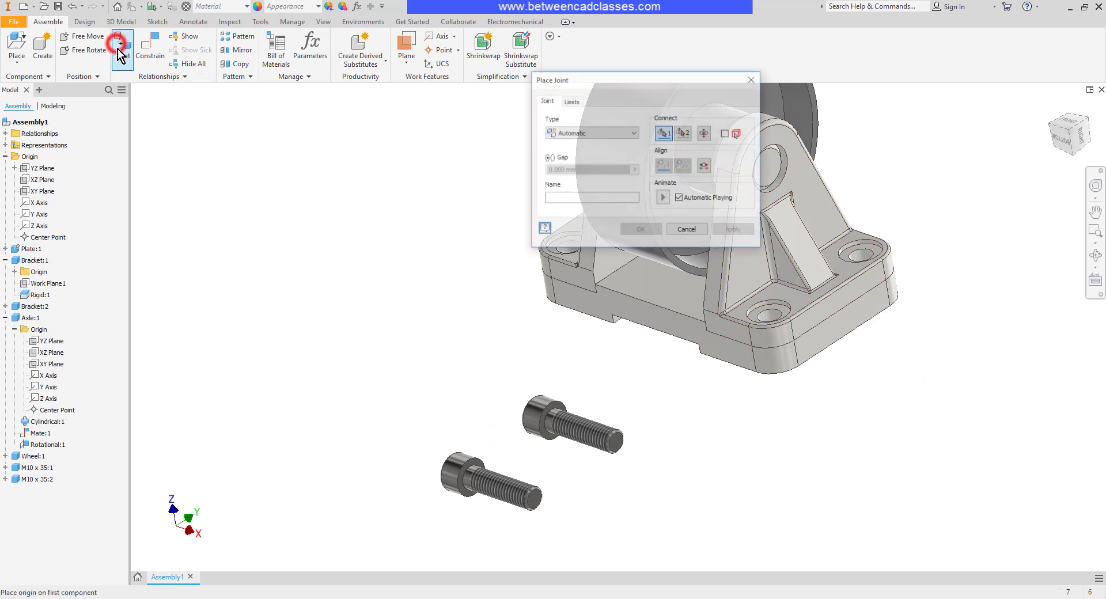
pyautogui.click(633, 133)
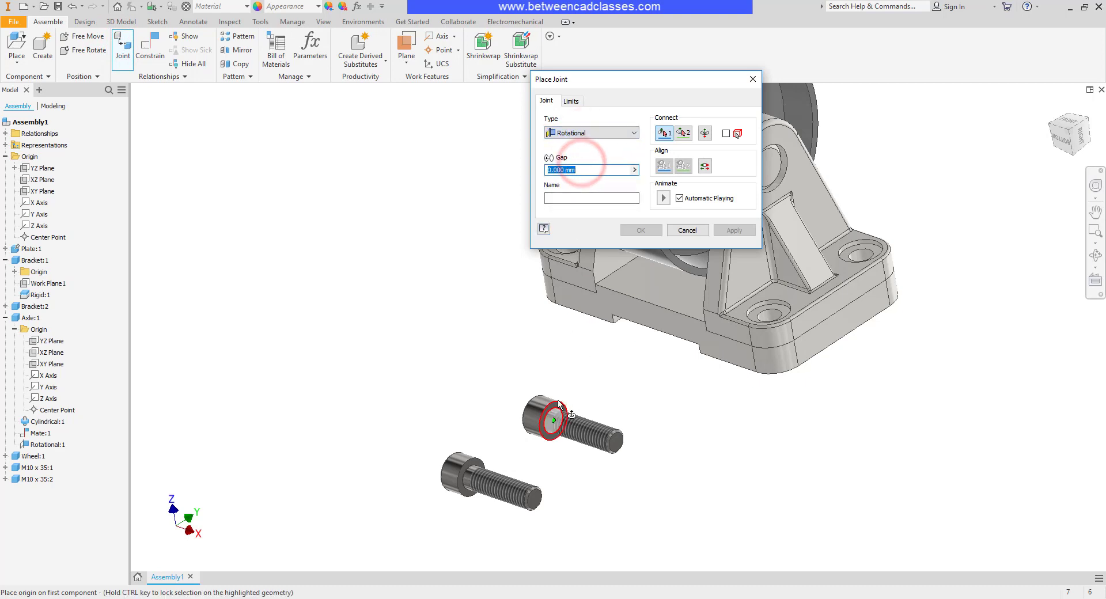
pyautogui.click(560, 405)
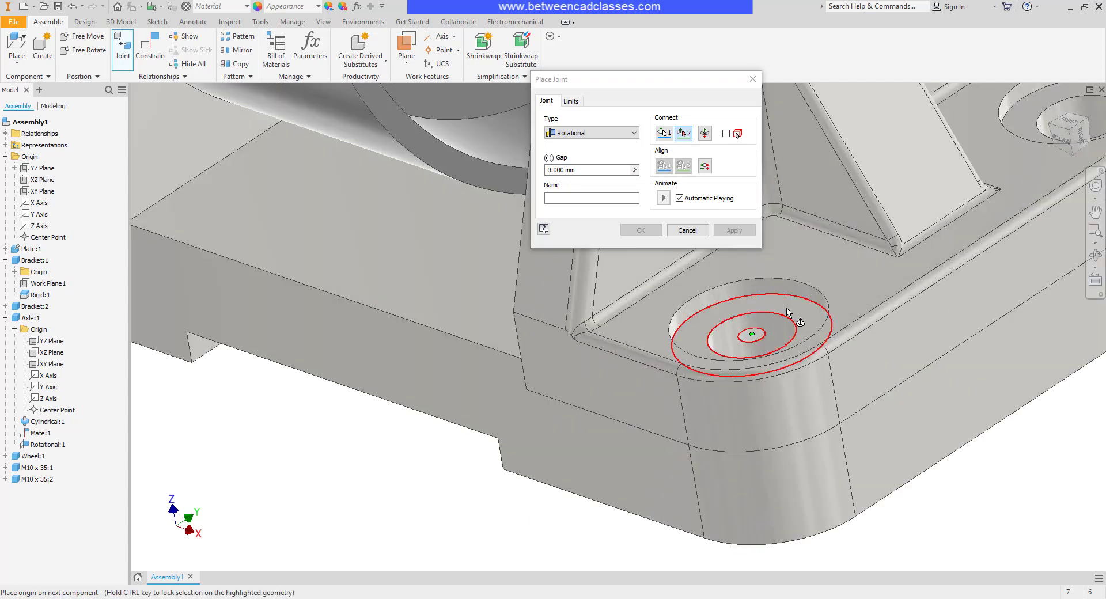
pyautogui.click(748, 336)
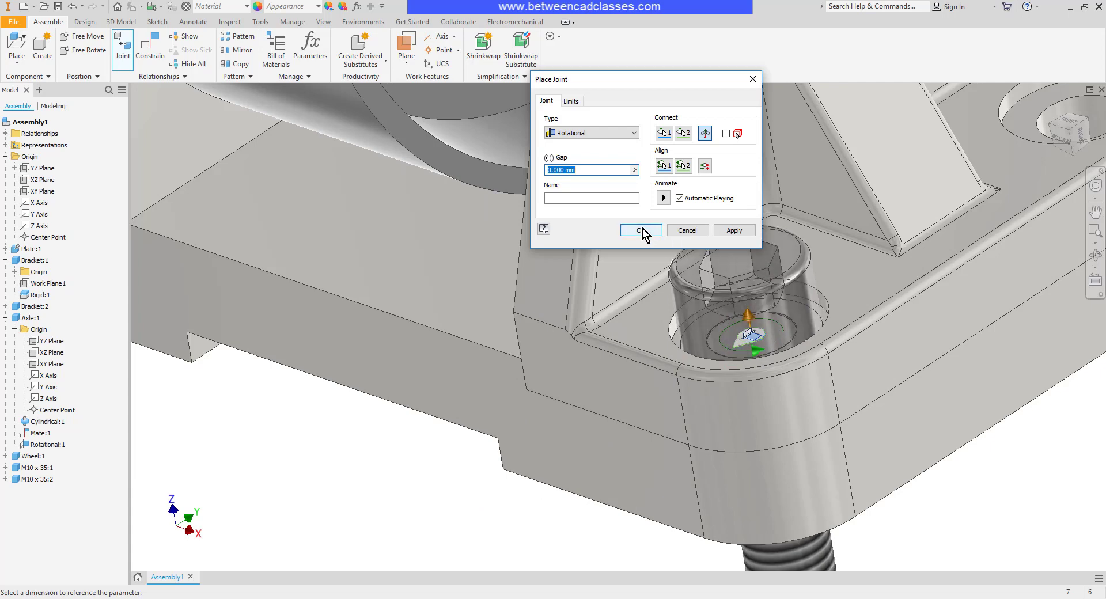
pyautogui.click(639, 230)
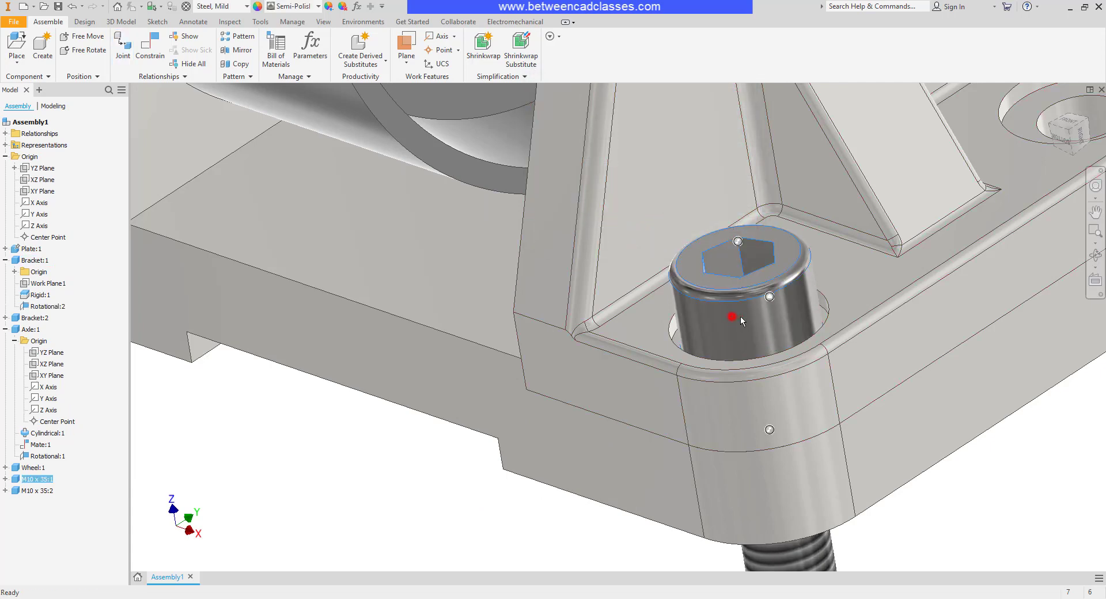
pyautogui.click(731, 316)
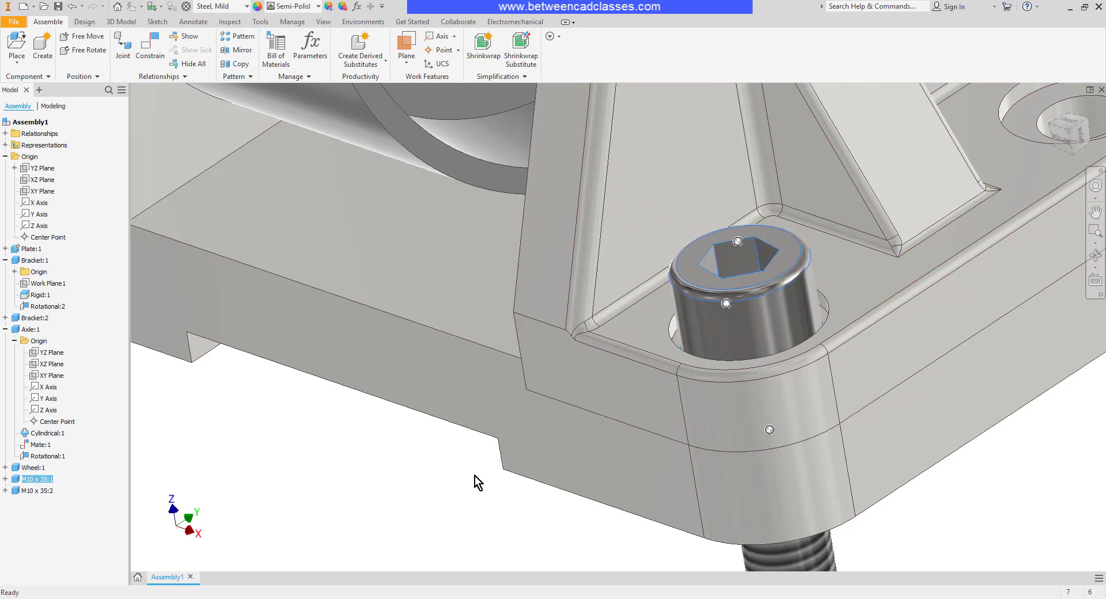
# - Expand M10 x 35:1 in the browser to show Rotational:2, then reselect the bolt
pyautogui.click(451, 484)
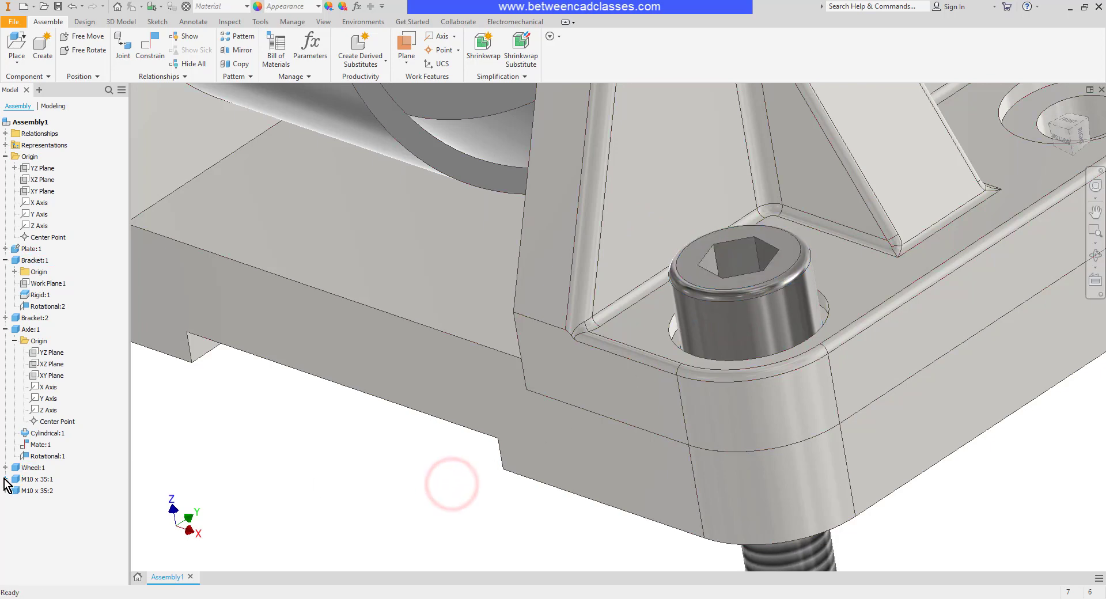
pyautogui.click(6, 479)
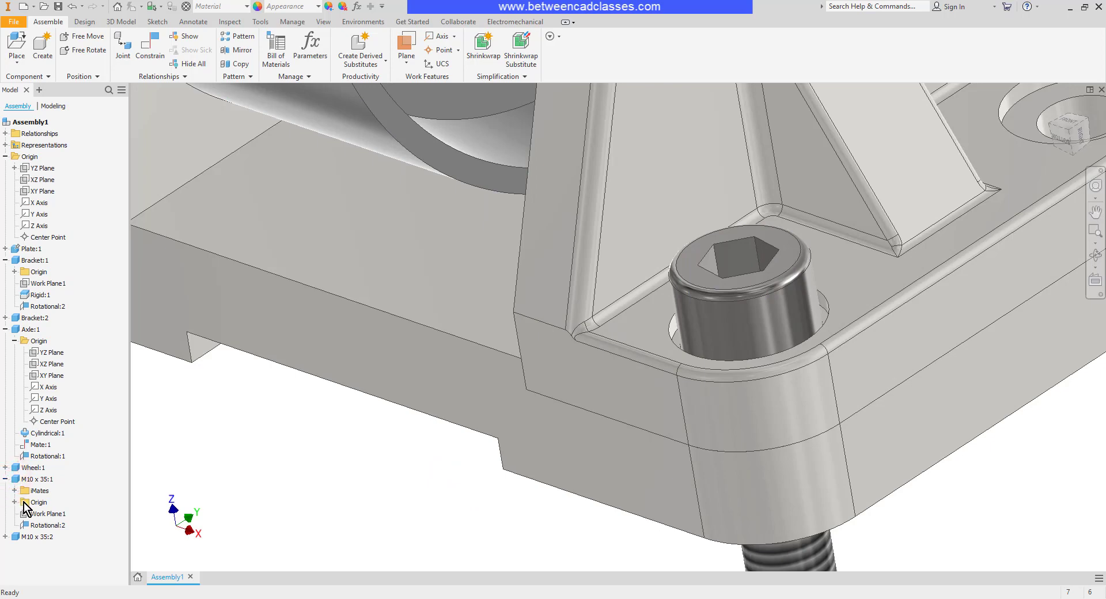
pyautogui.rightClick(45, 525)
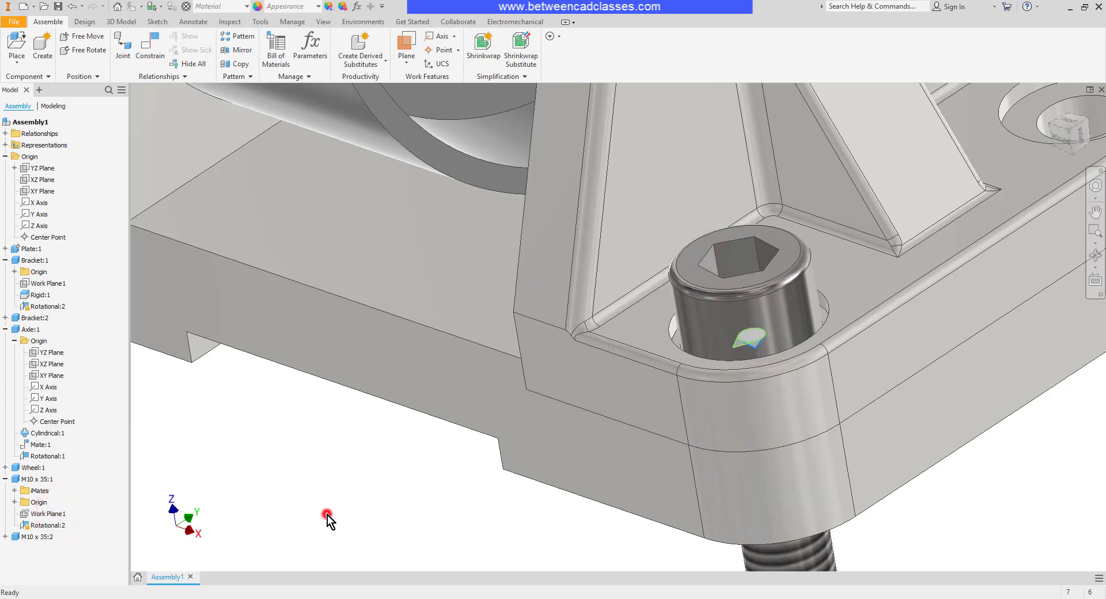
pyautogui.click(738, 282)
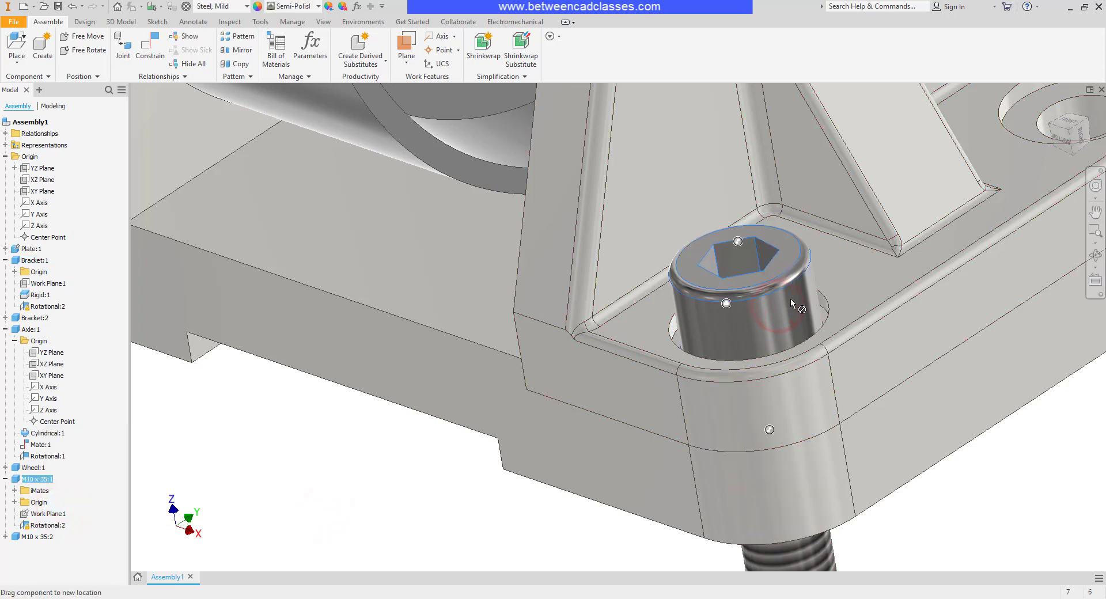
pyautogui.click(47, 525)
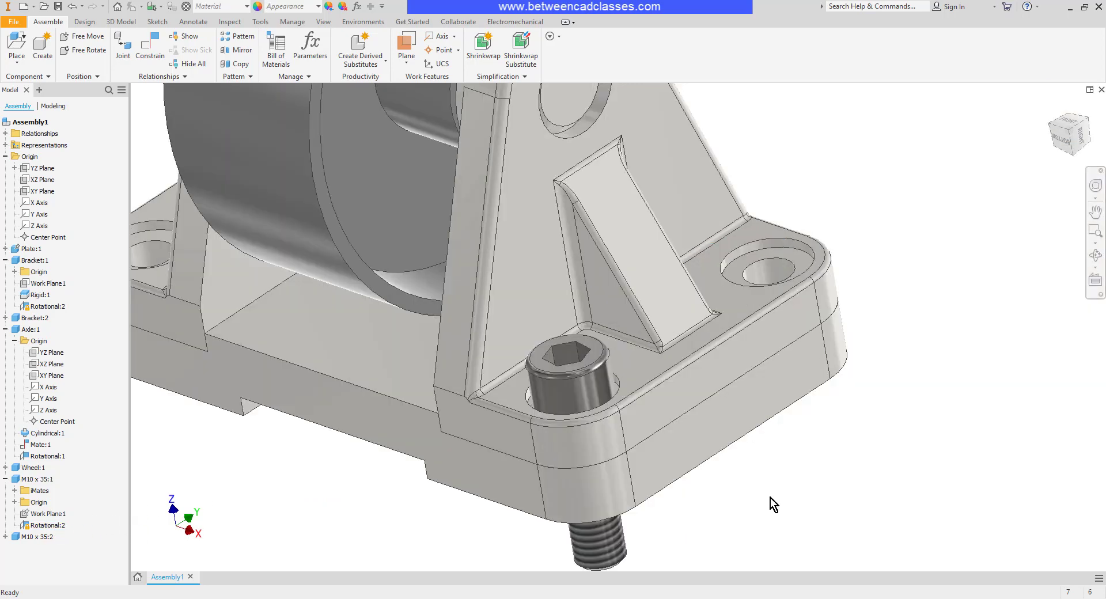
# - Place the second M10 x 35 screw in the other base hole as Rigid:3
pyautogui.click(122, 49)
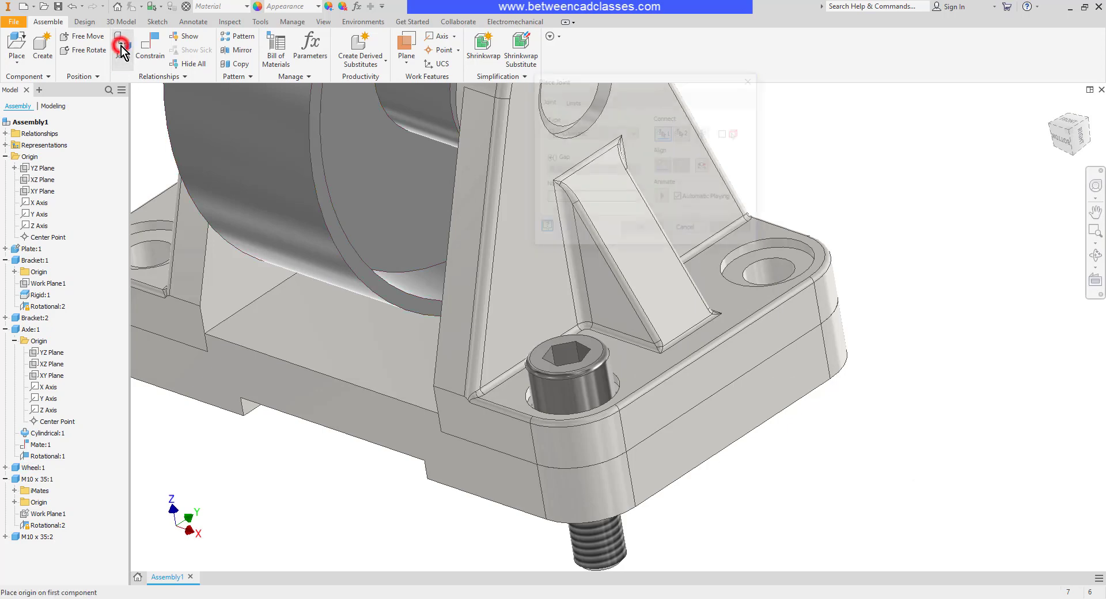
pyautogui.click(591, 132)
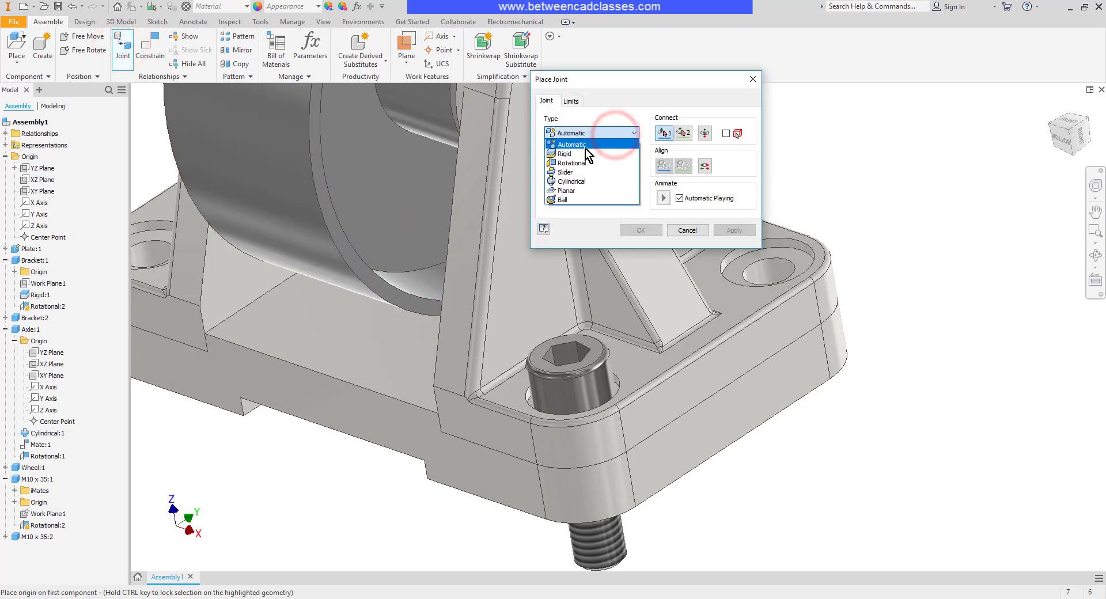
pyautogui.click(563, 154)
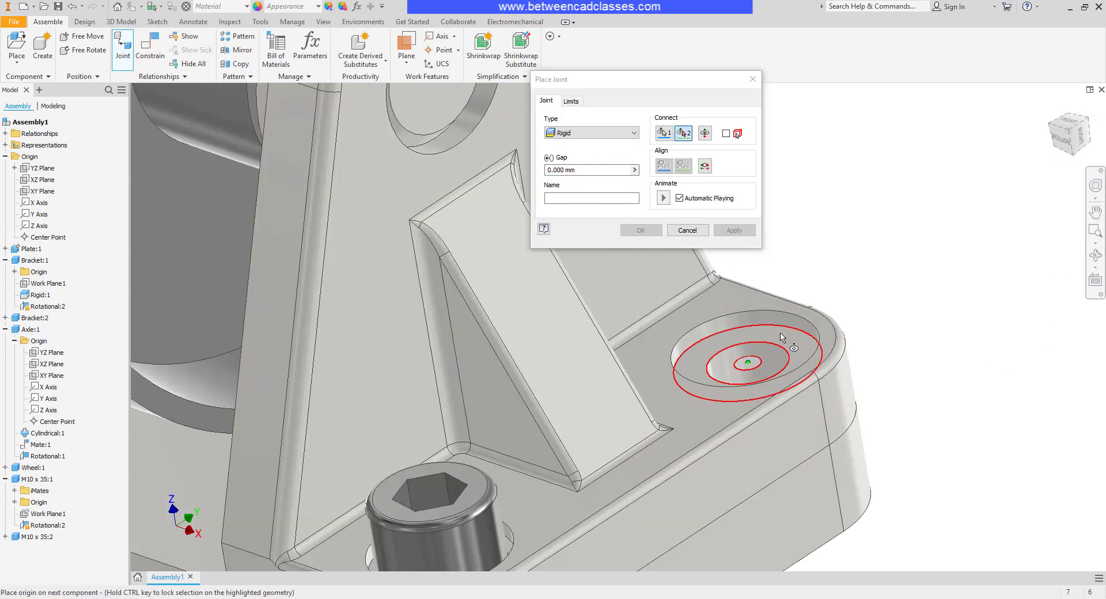
pyautogui.click(747, 361)
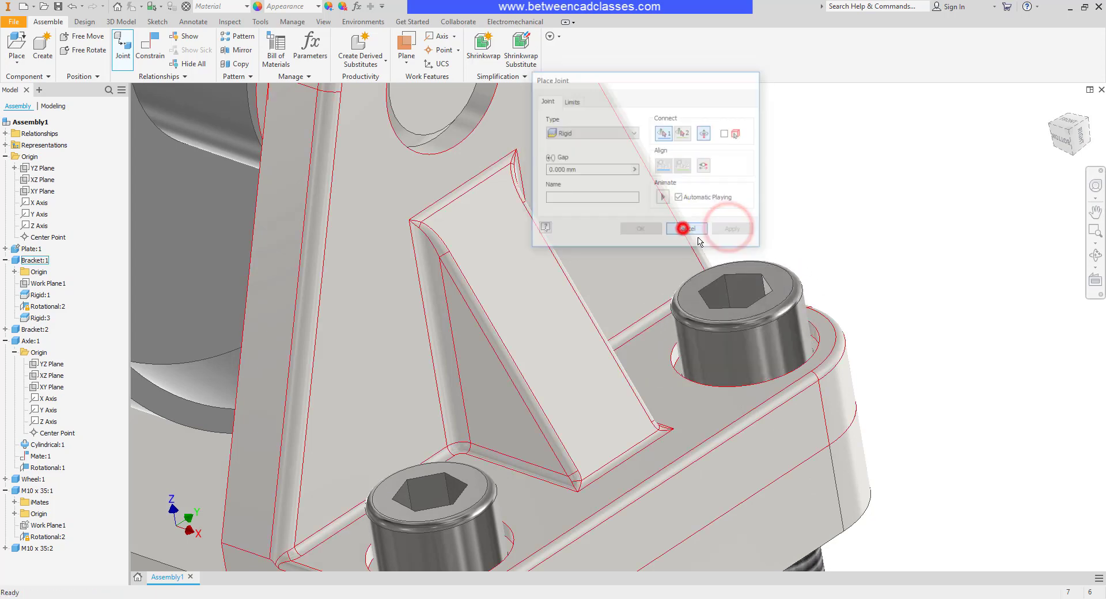
pyautogui.click(685, 228)
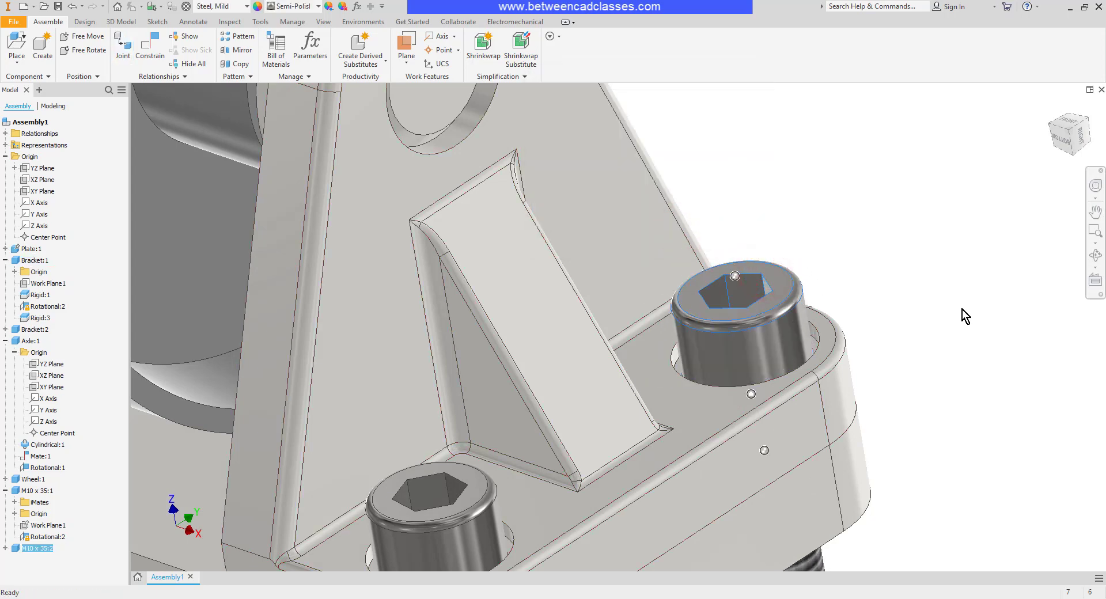